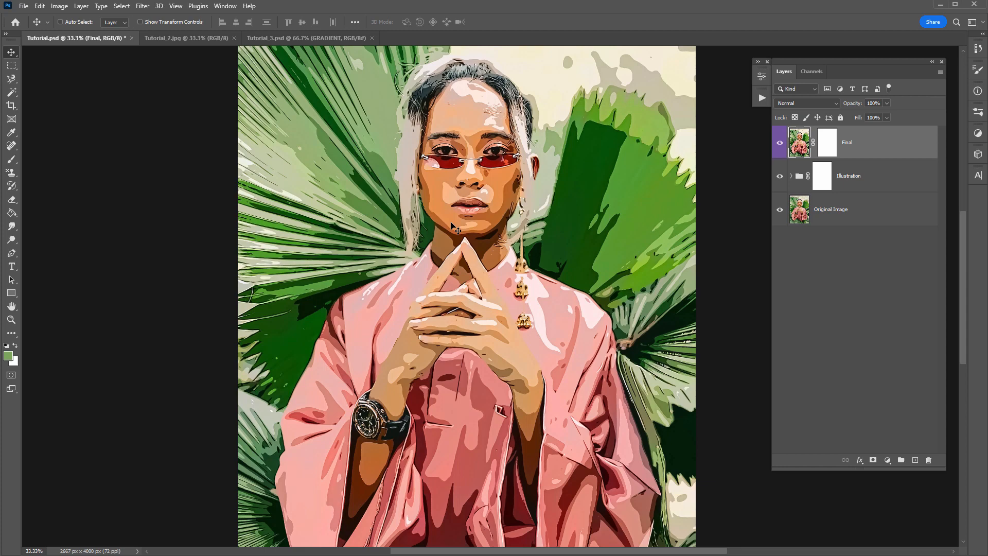
Compare with the Final layer hidden, then start Indexed Color conversion, merging the layers.
left_click(780, 175)
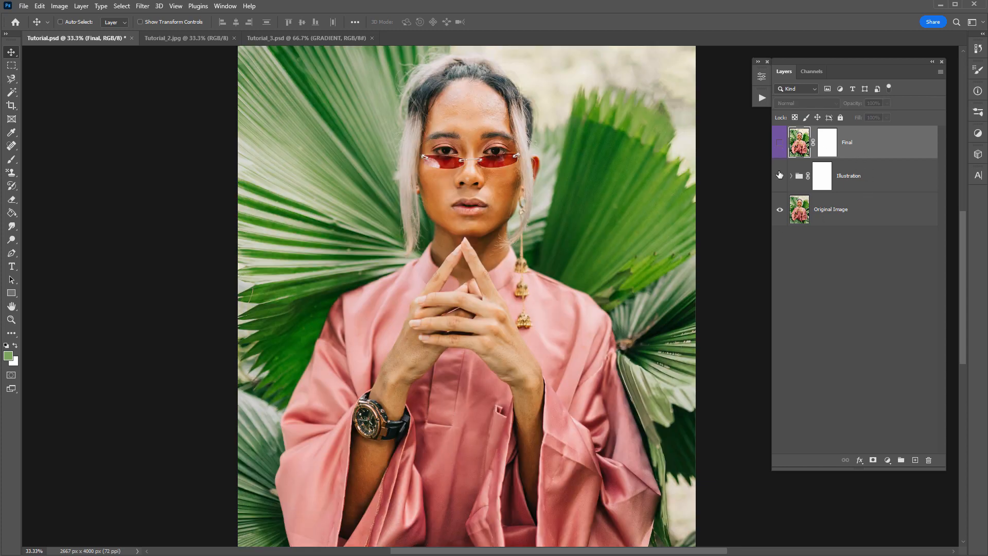
left_click(779, 142)
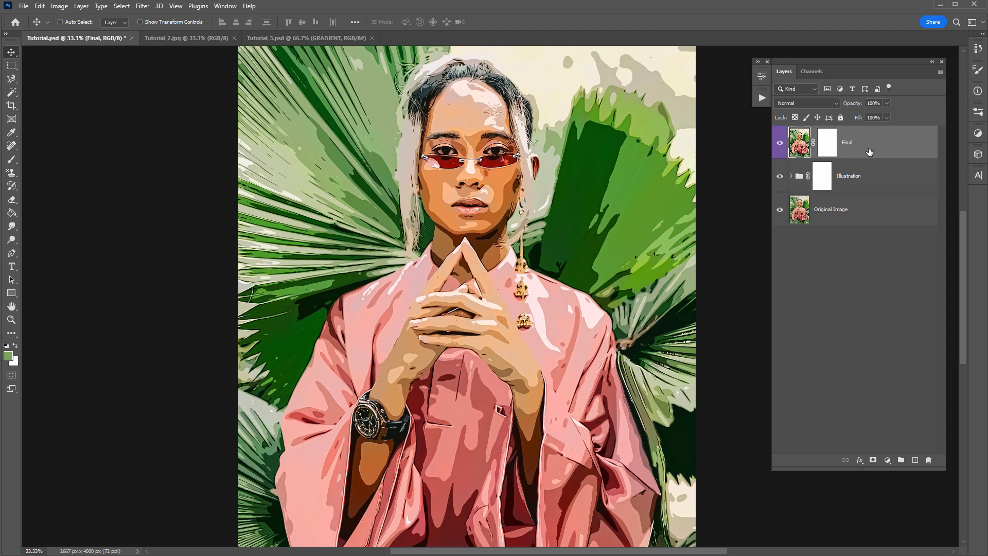
mouse_move(867, 152)
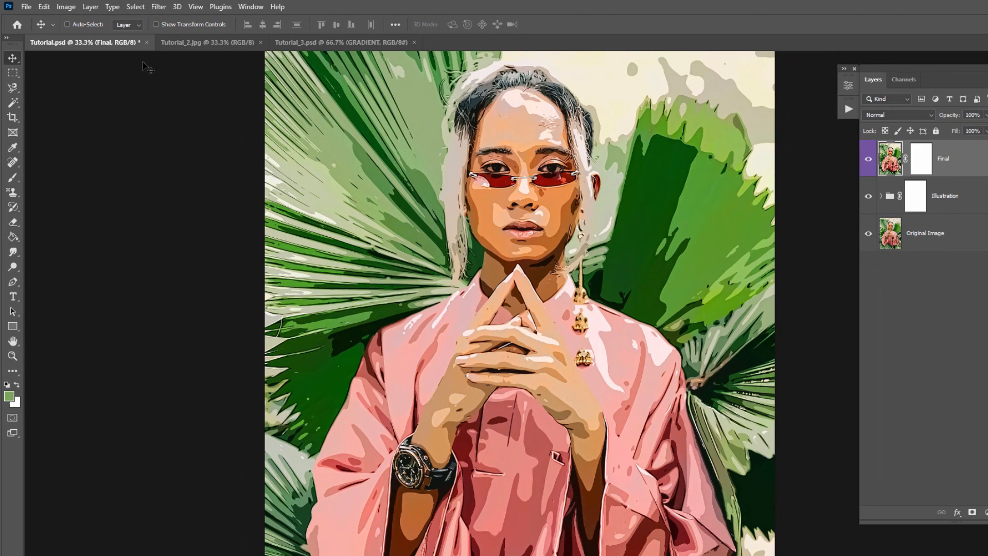
left_click(66, 7)
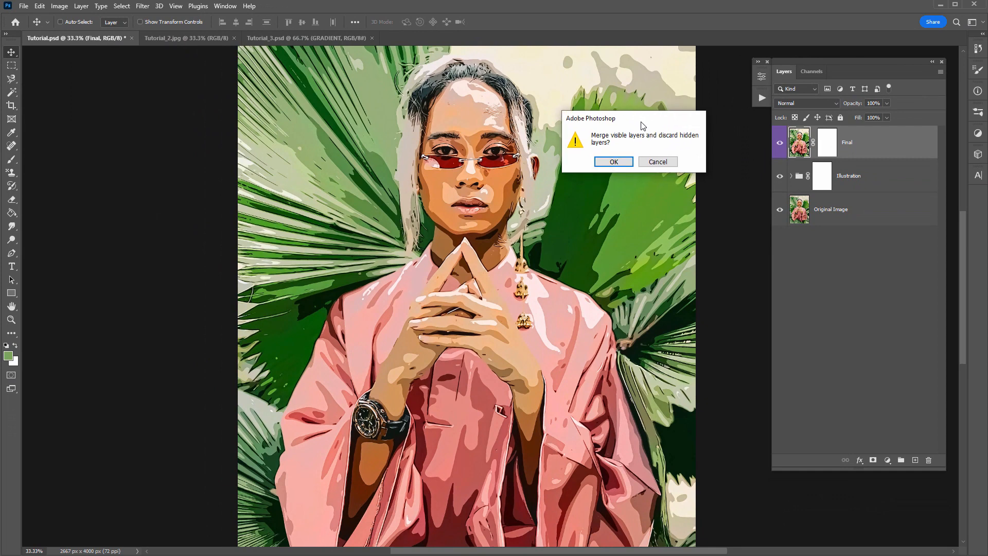
mouse_move(547, 147)
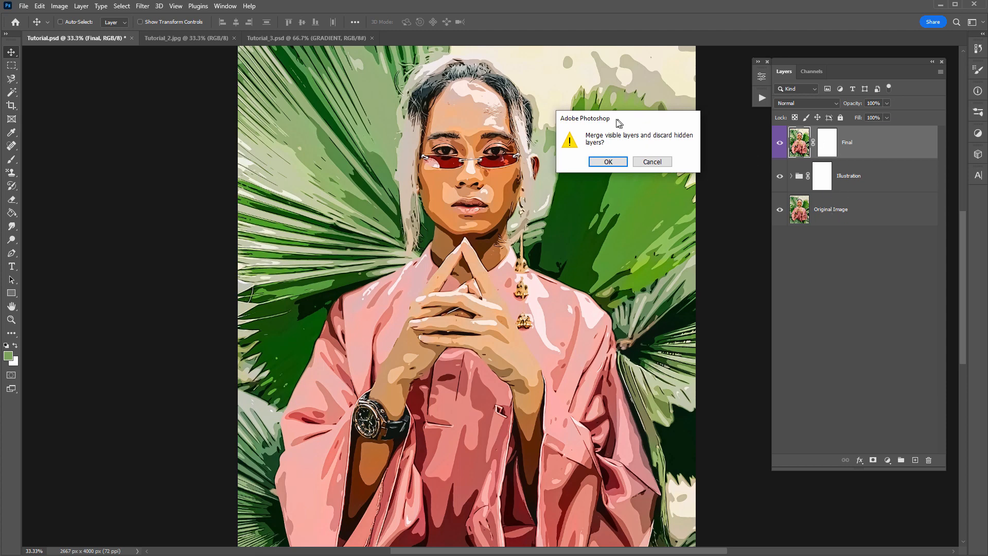
left_click(606, 161)
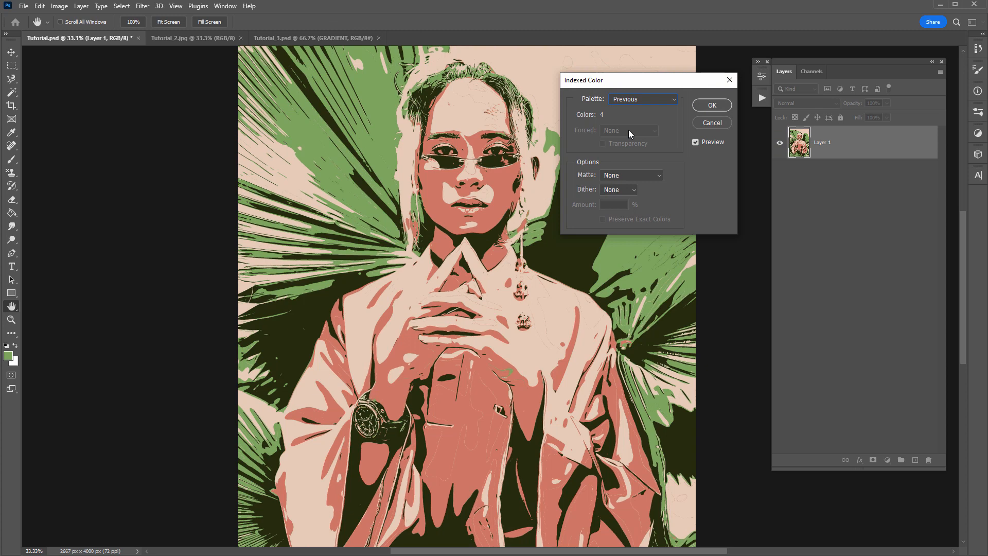
mouse_move(639, 108)
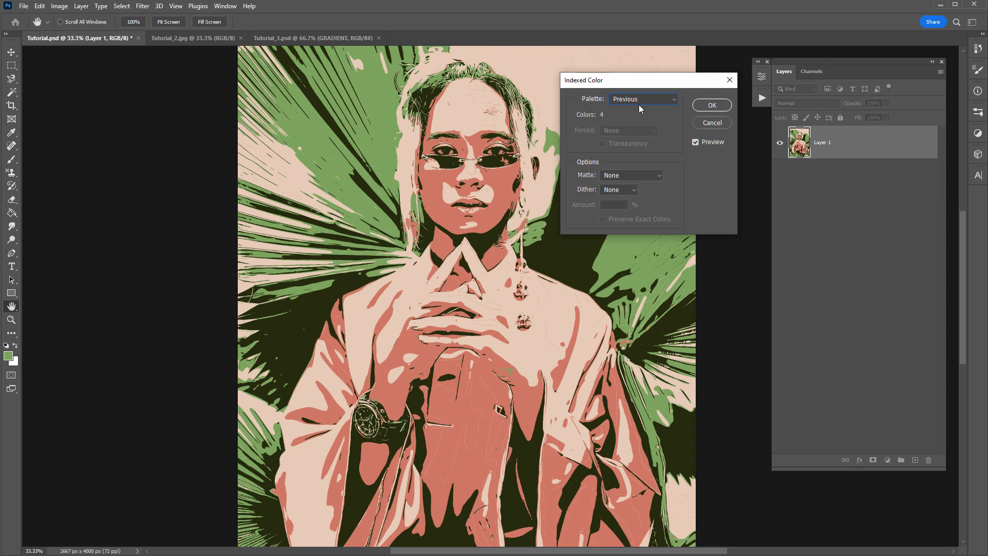
Set the Indexed Color palette to Local (Perceptual) and begin editing the Colors count.
left_click(641, 98)
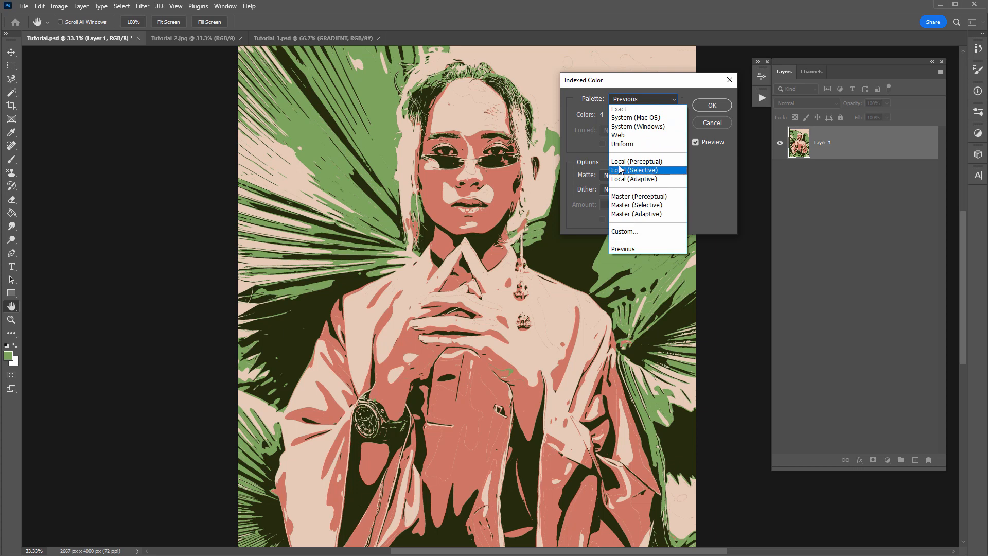
left_click(637, 161)
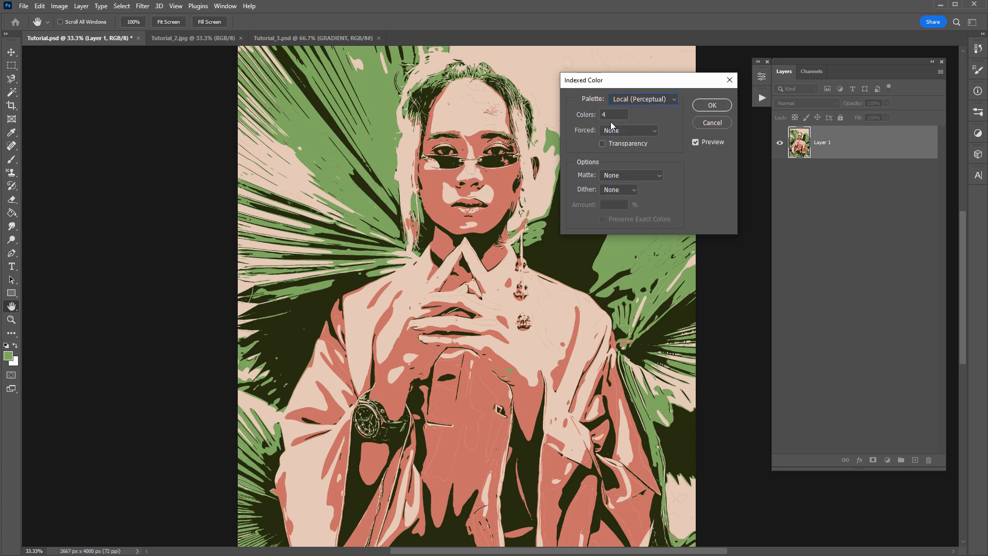
left_click(614, 114)
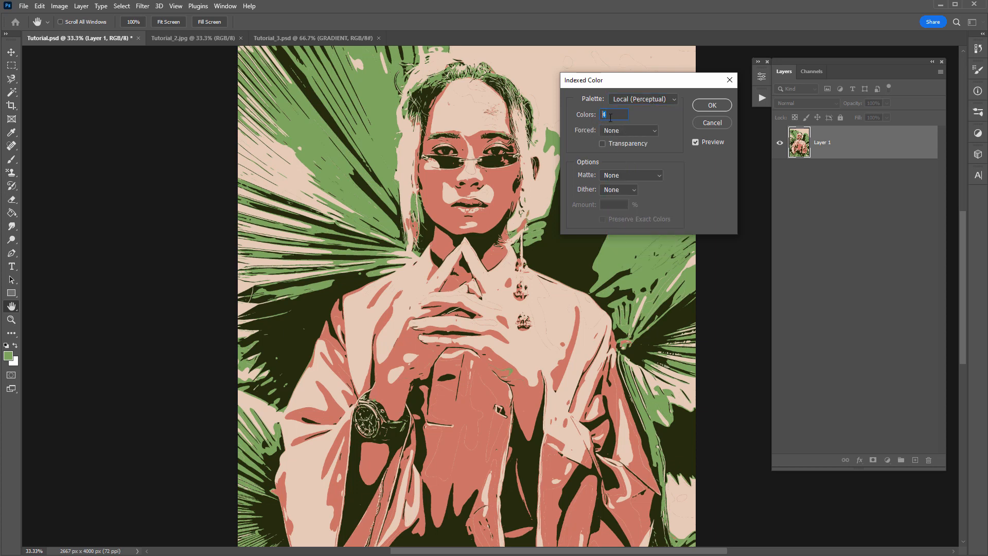
type("256")
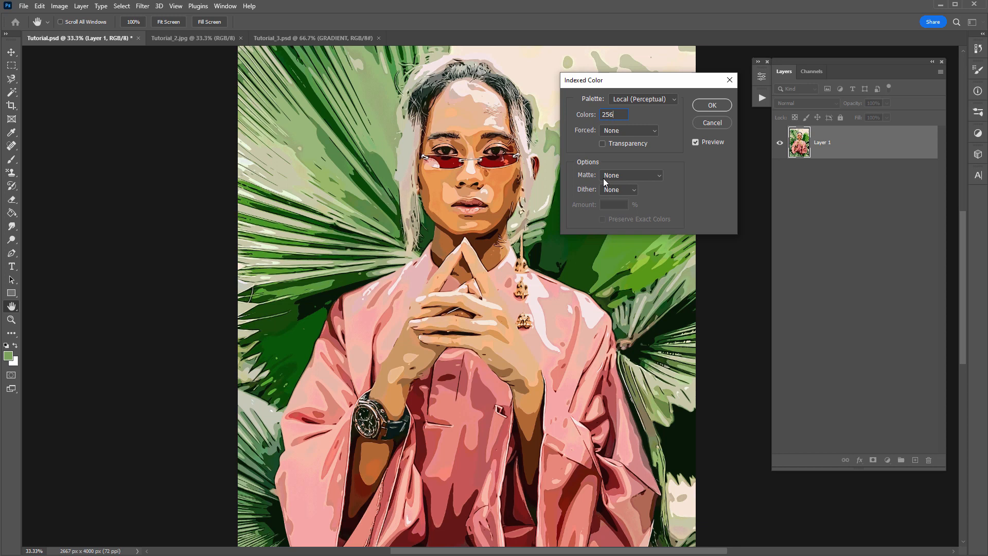
mouse_move(587, 87)
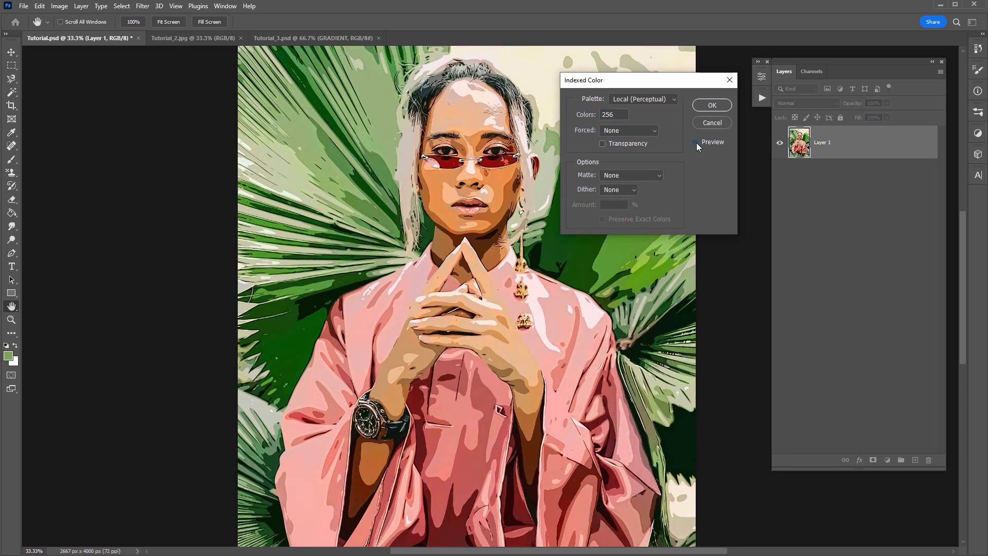
Preview several Colors values, settle on 4, and apply the conversion.
left_click(695, 142)
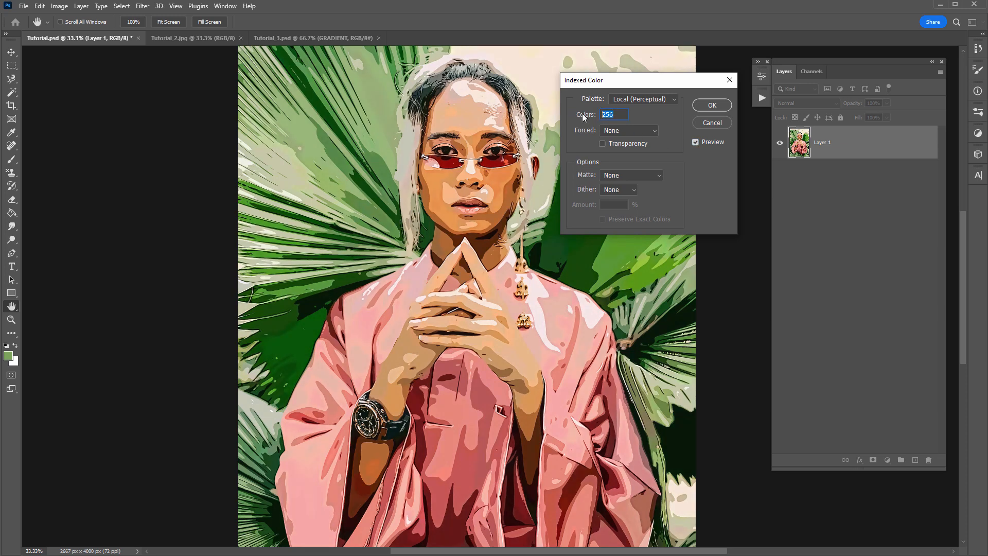
type("0")
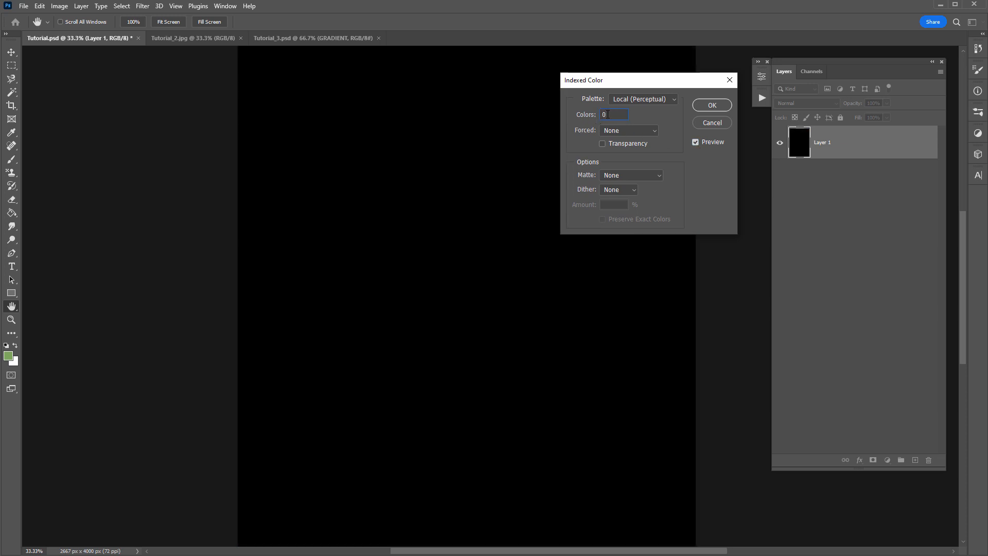
type("1")
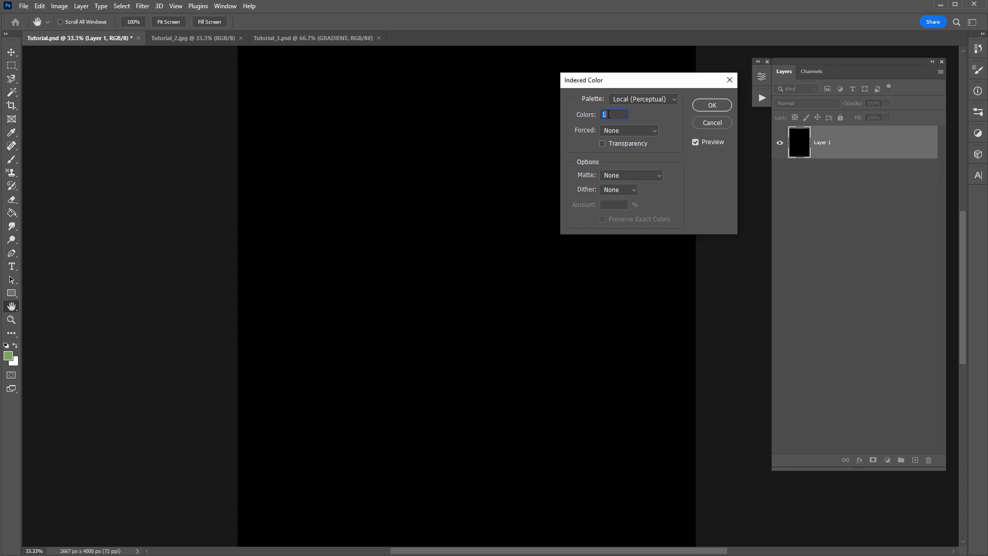
type("2")
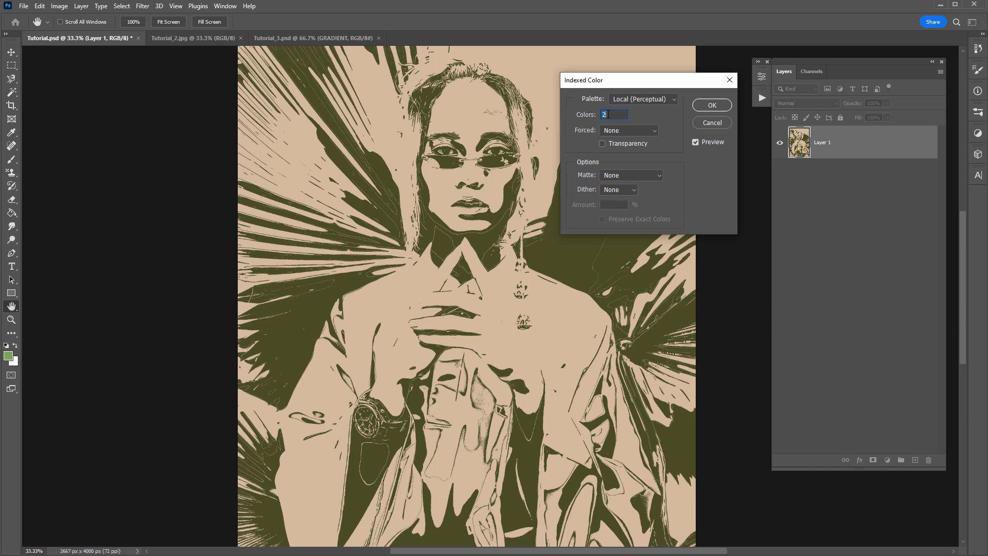
type("3")
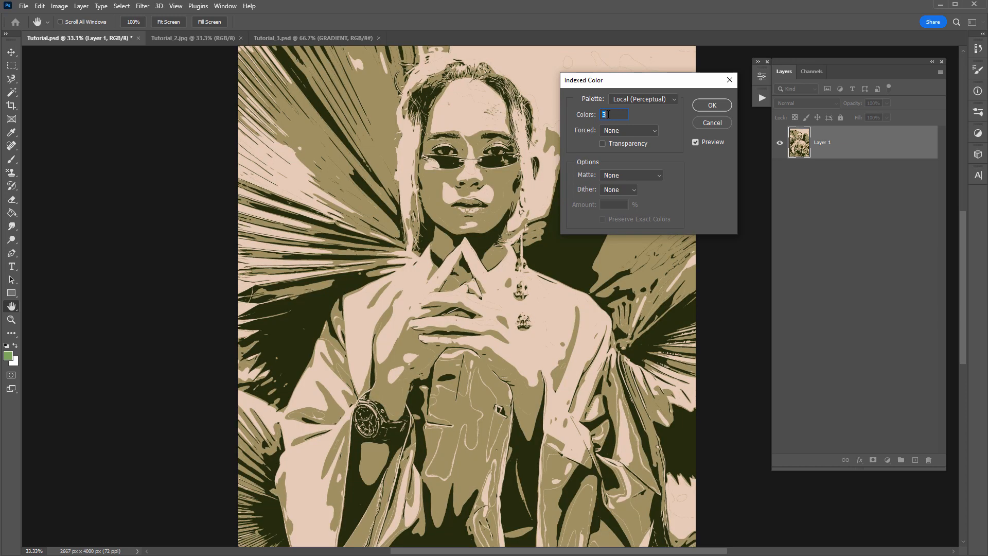
type("4")
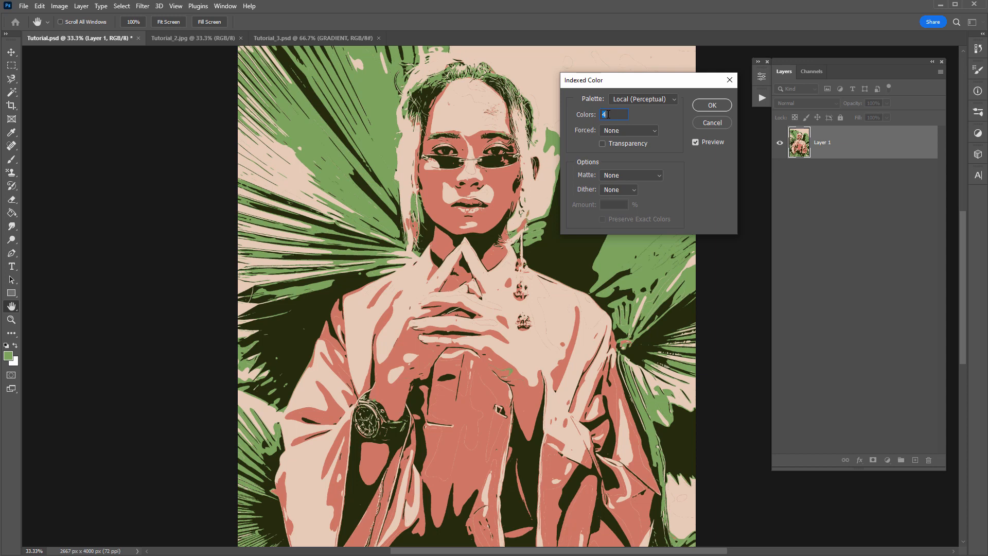
type("6")
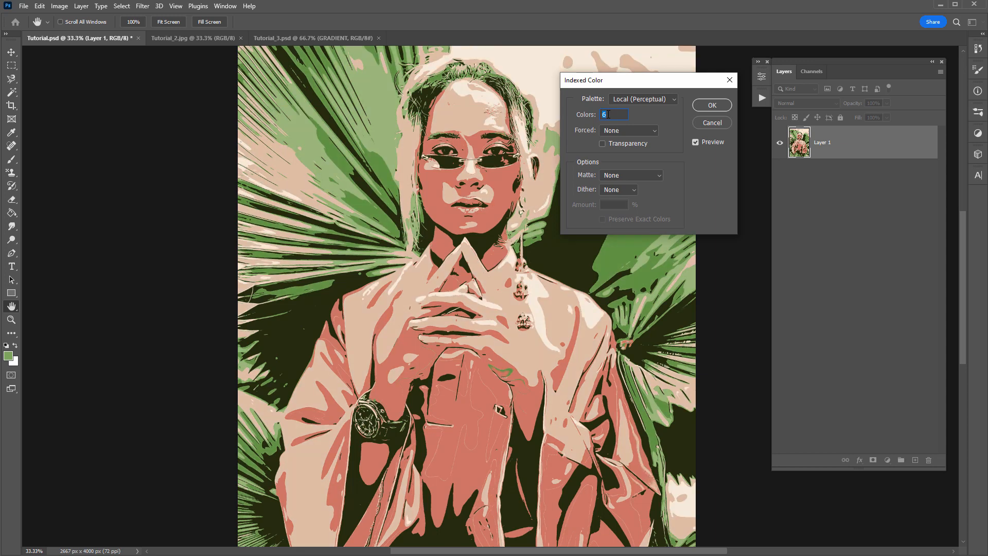
type("7")
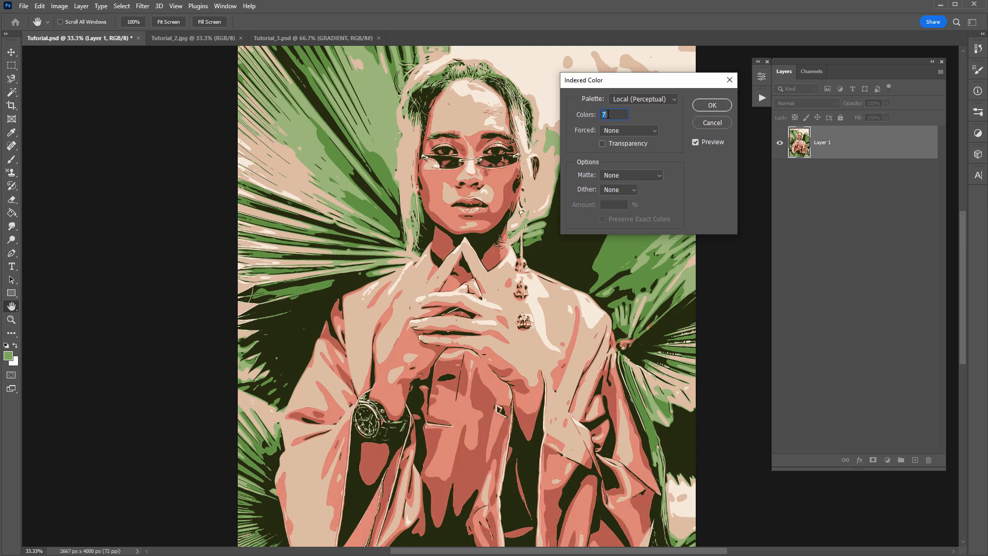
type("4")
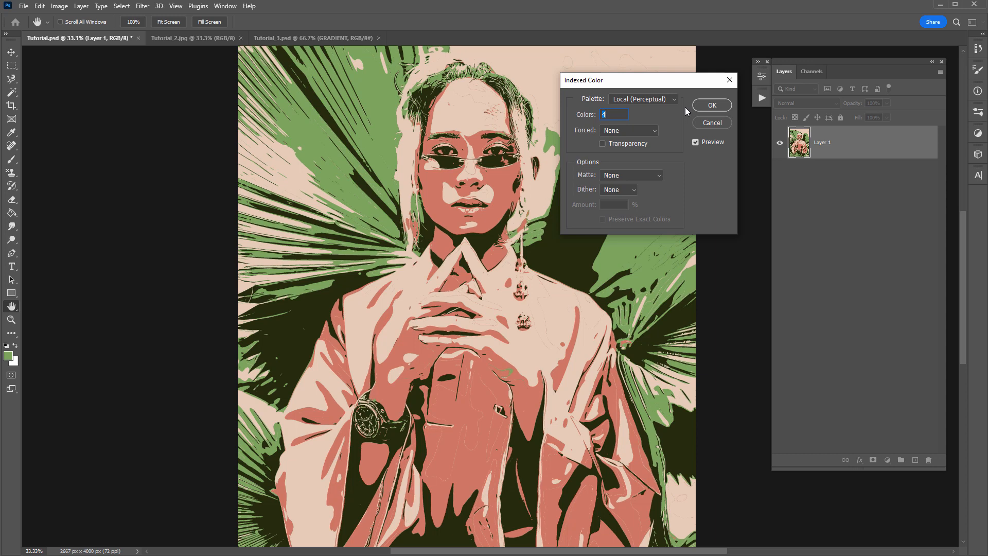
left_click(710, 105)
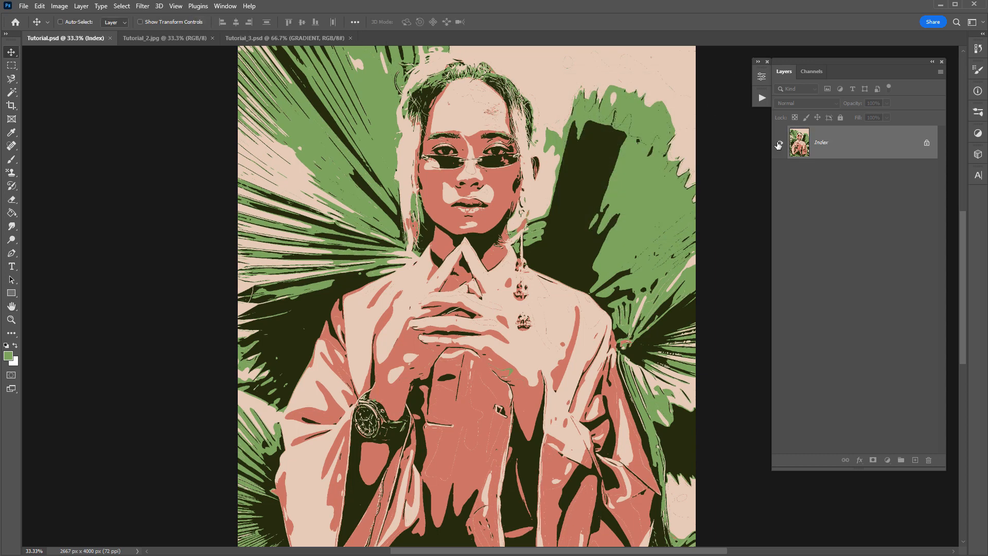
mouse_move(889, 149)
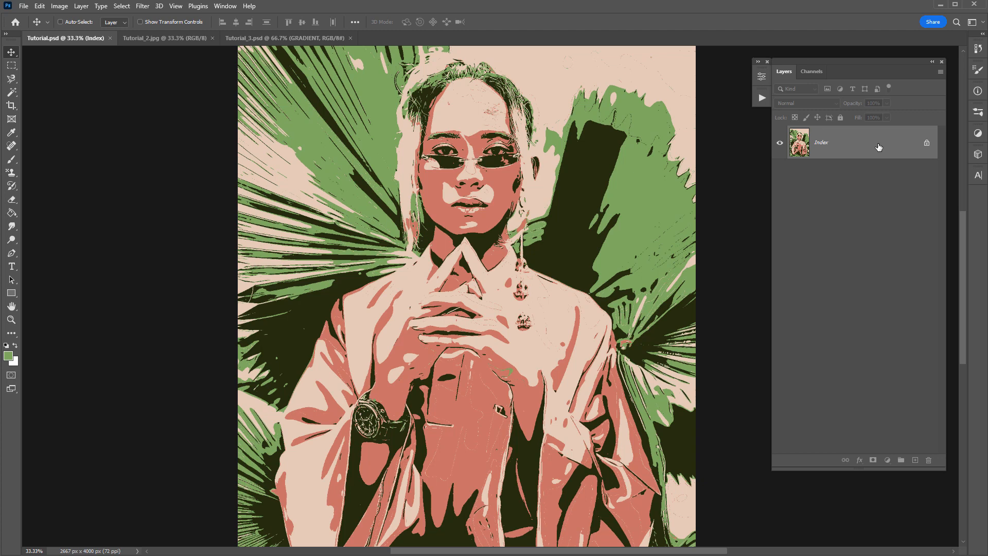
left_click(142, 6)
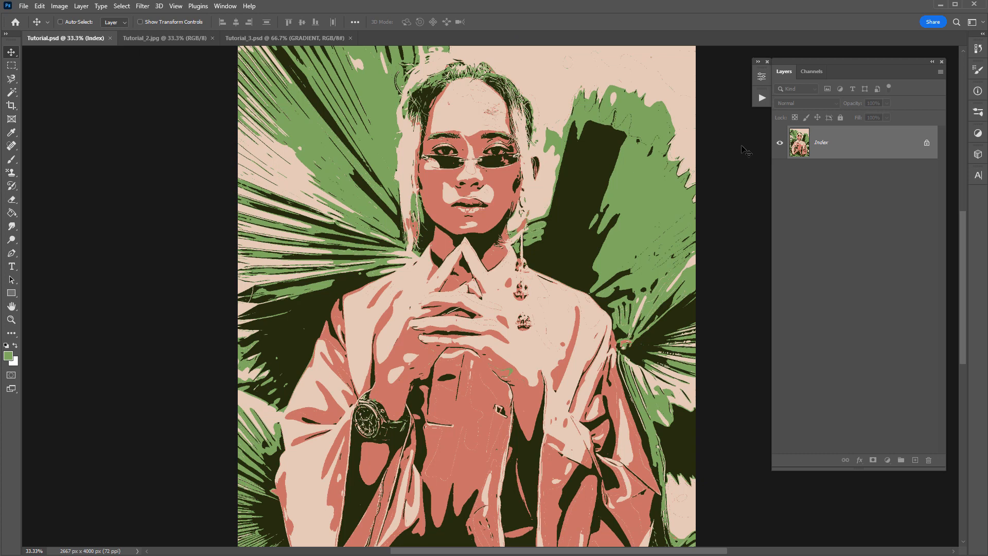
mouse_move(737, 112)
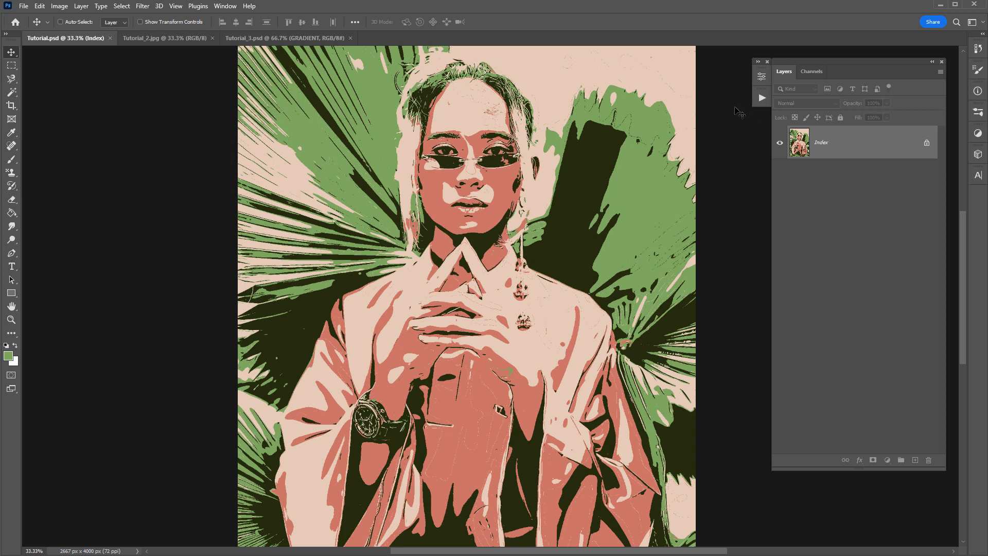
left_click(59, 6)
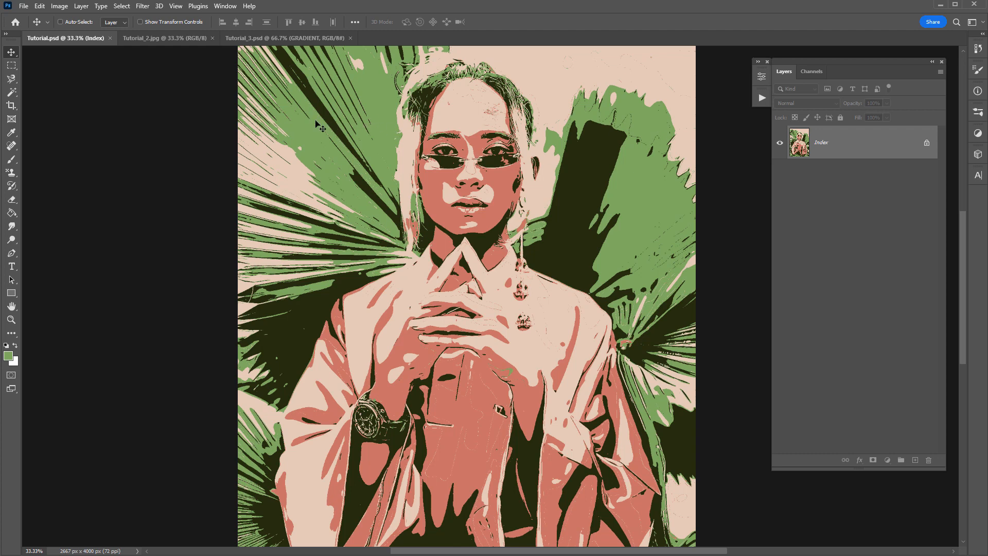
Select all and copy the four-colour portrait, then paste it into Tutorial.psd as Layer 1.
left_click(121, 5)
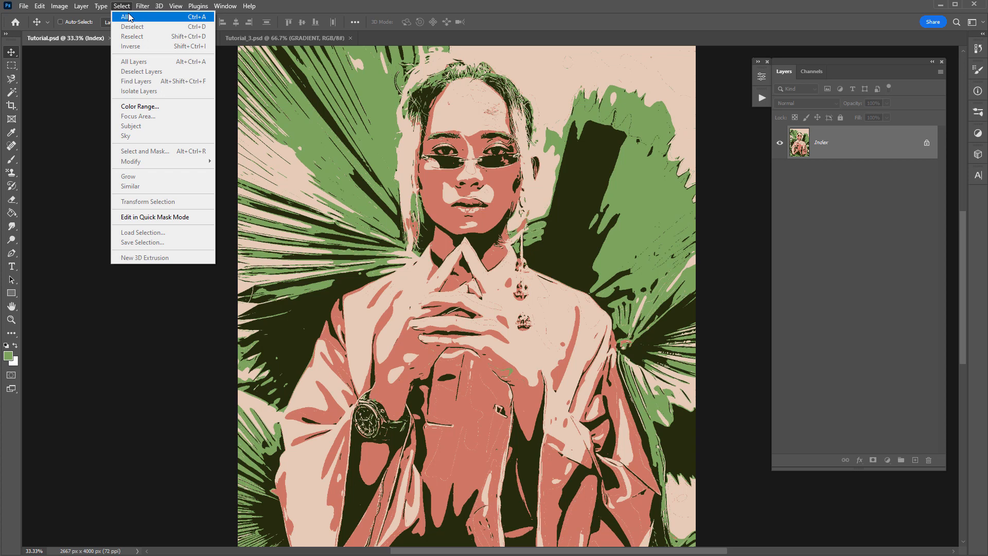
left_click(126, 16)
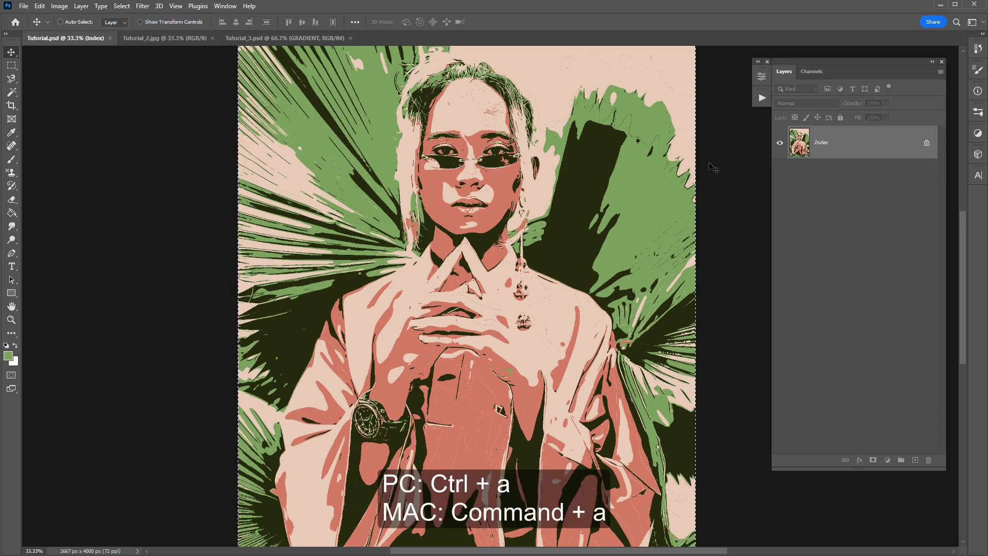
key("ctrl+c")
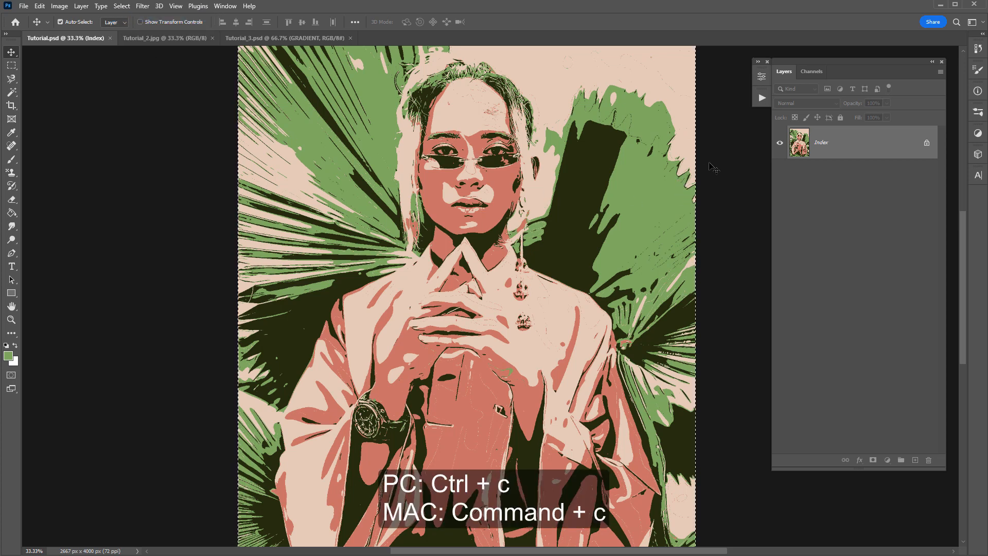
key("ctrl+c")
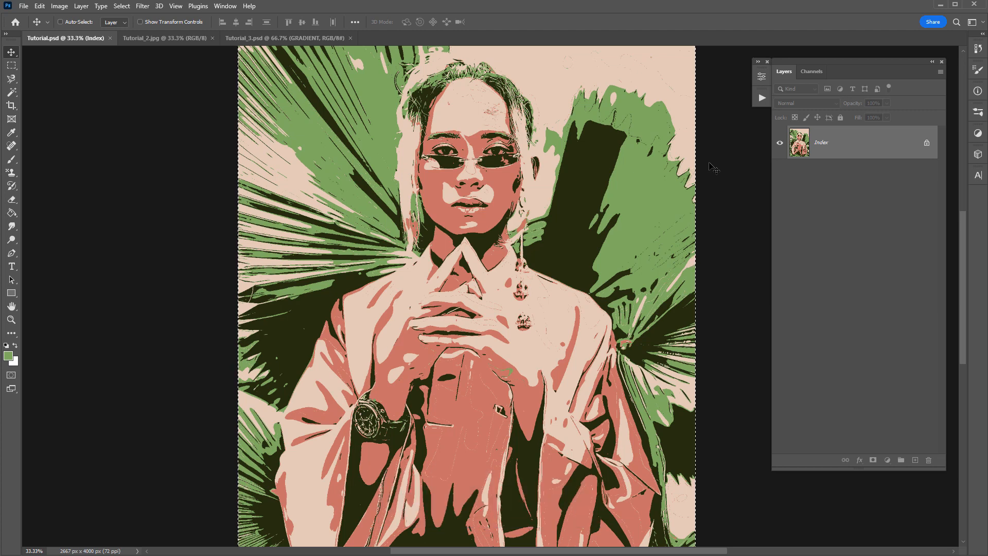
key("ctrl+z")
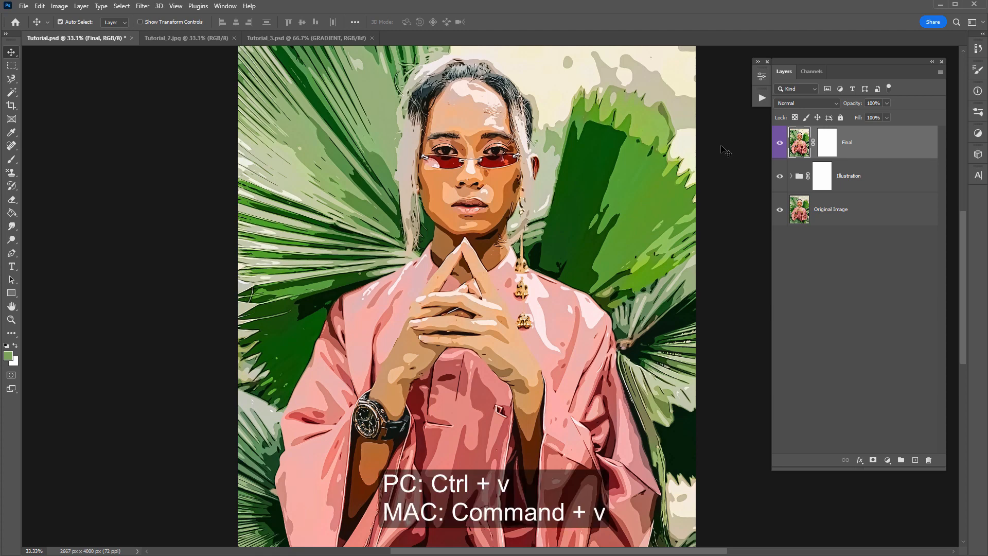
key("ctrl+v")
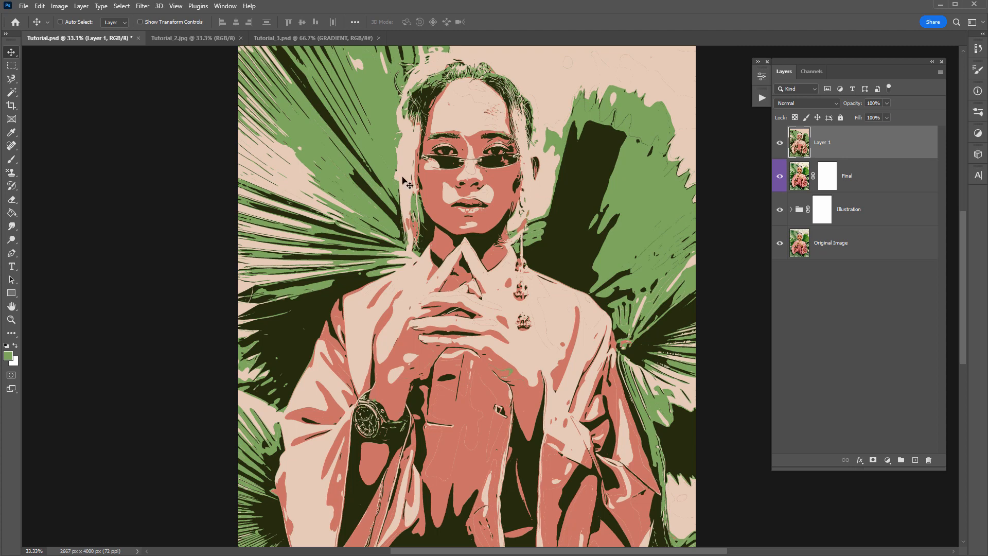
left_click(780, 142)
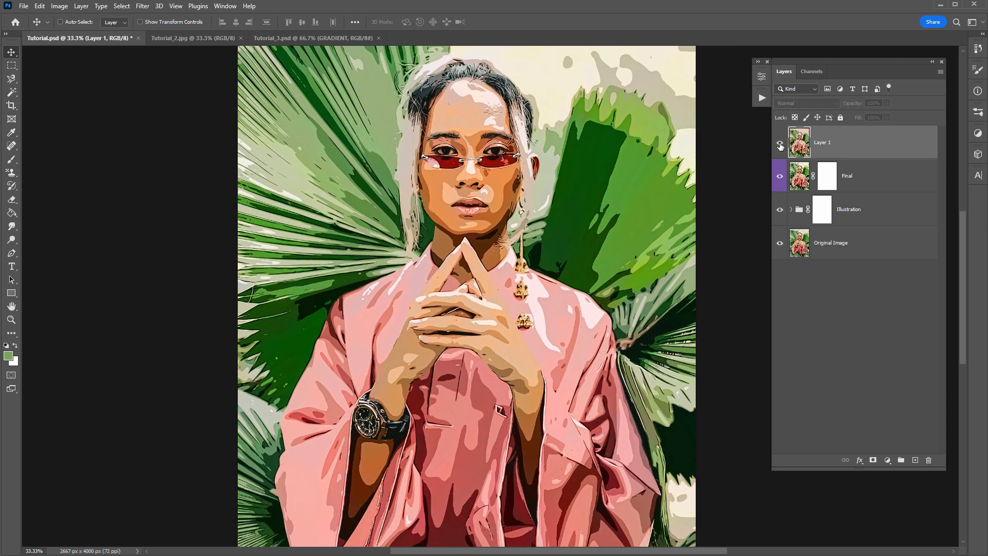
left_click(780, 146)
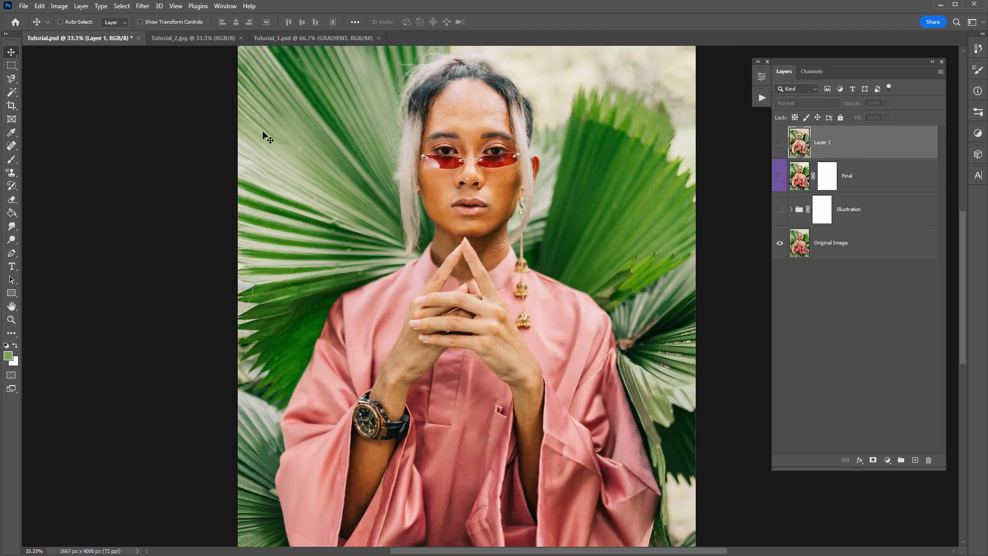
left_click(59, 6)
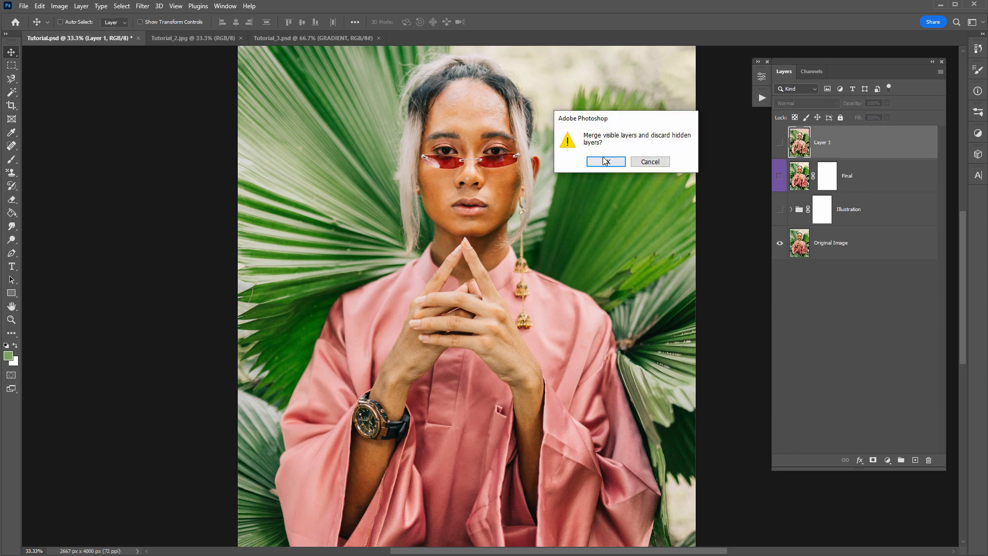
left_click(603, 161)
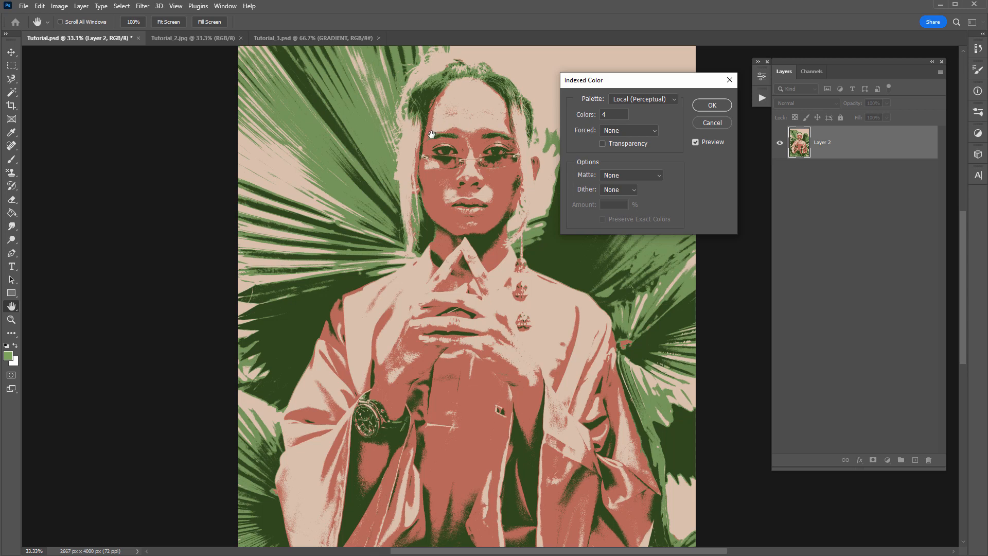
mouse_move(479, 154)
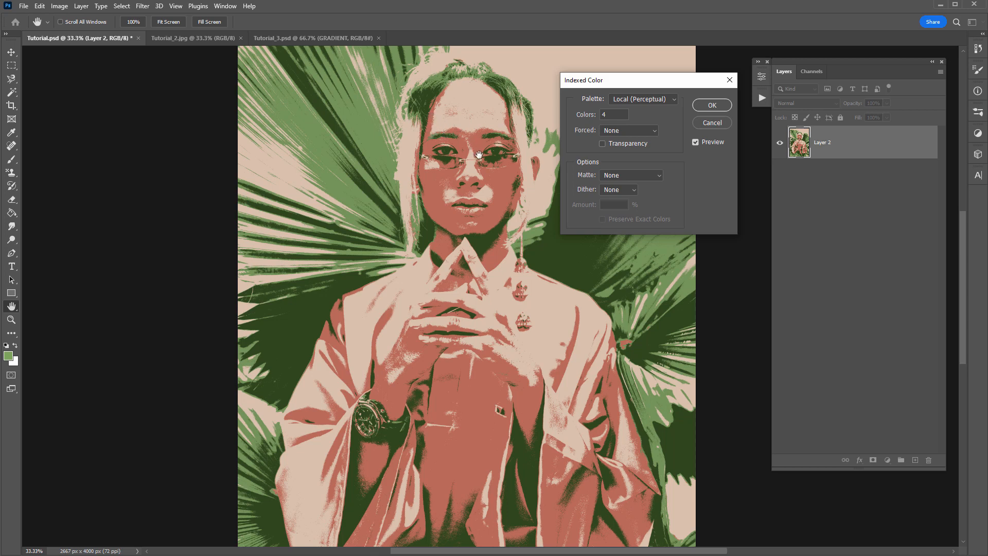
mouse_move(397, 147)
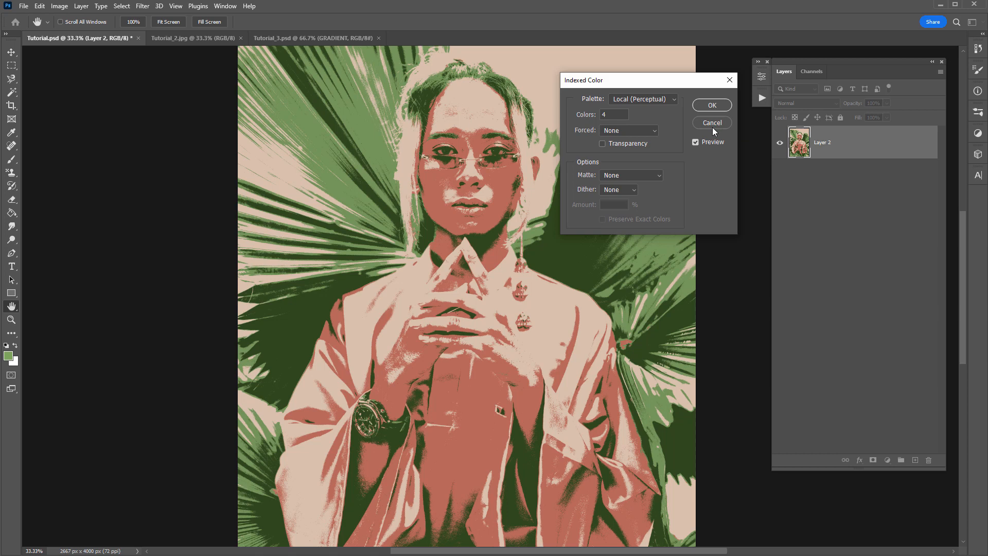
left_click(710, 122)
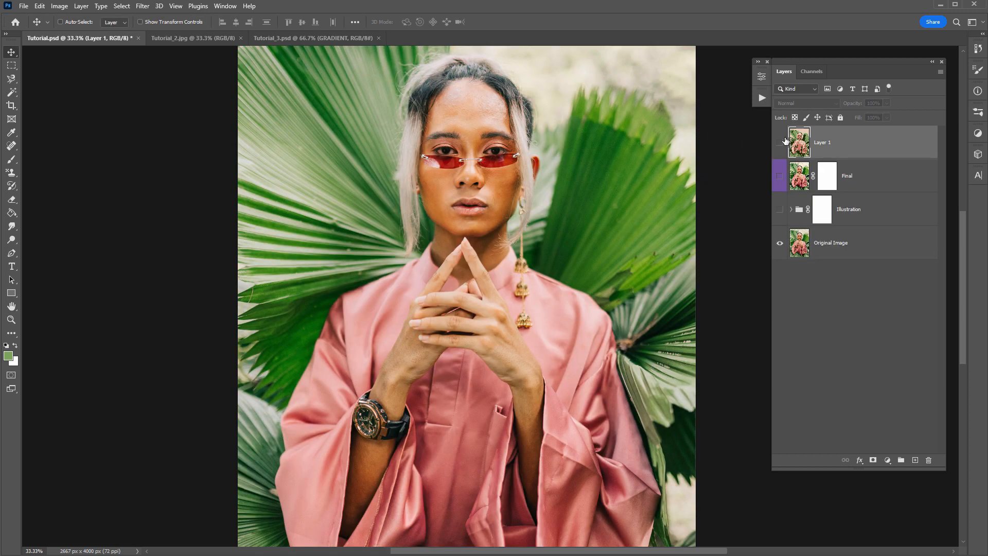
mouse_move(780, 140)
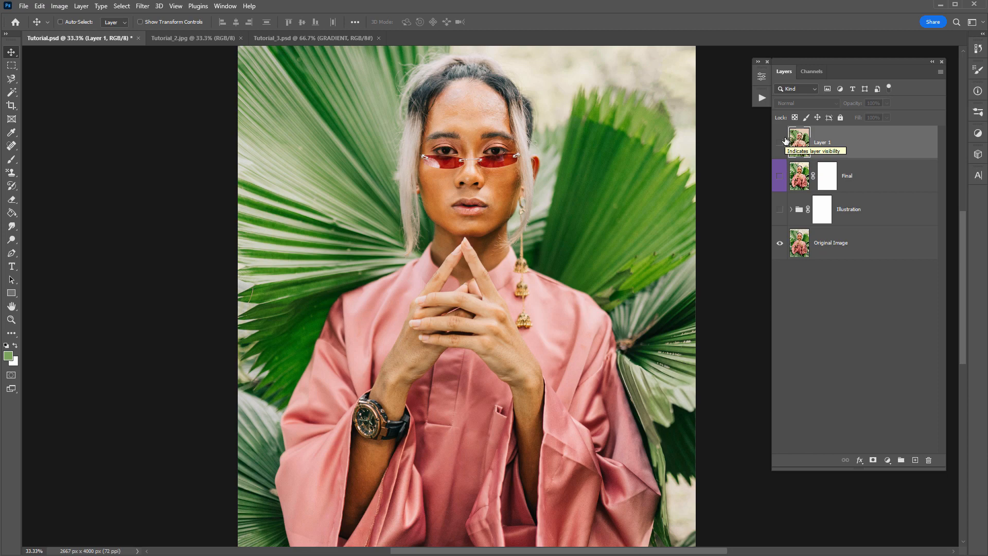
left_click(780, 142)
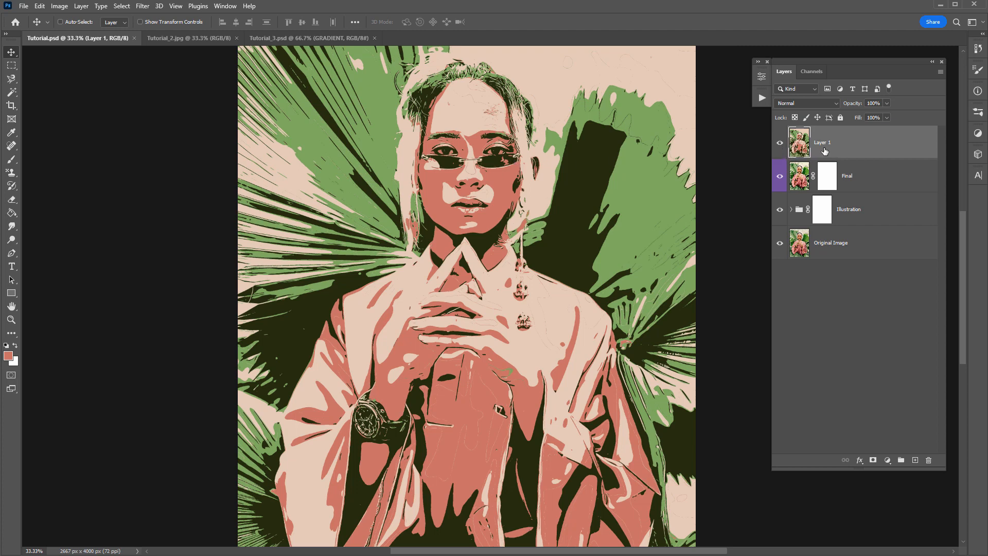
mouse_move(833, 142)
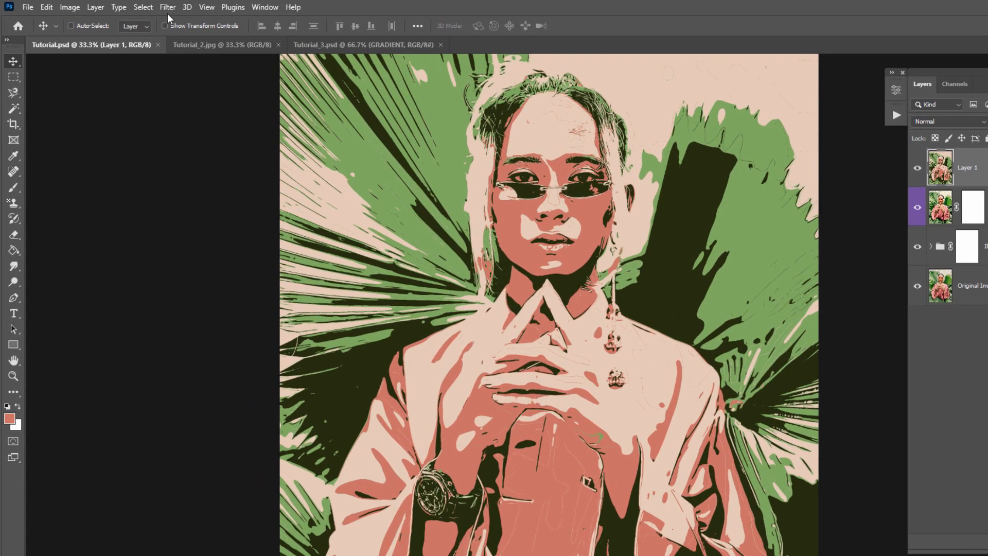
Select the salmon tones via Color Range and fill them with a #f37253 Solid Color layer.
left_click(142, 7)
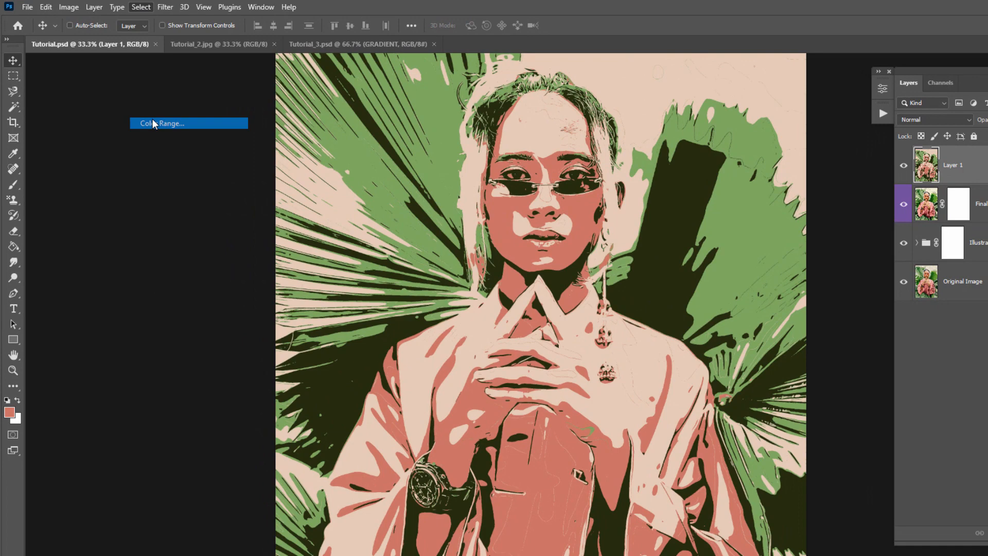
left_click(163, 123)
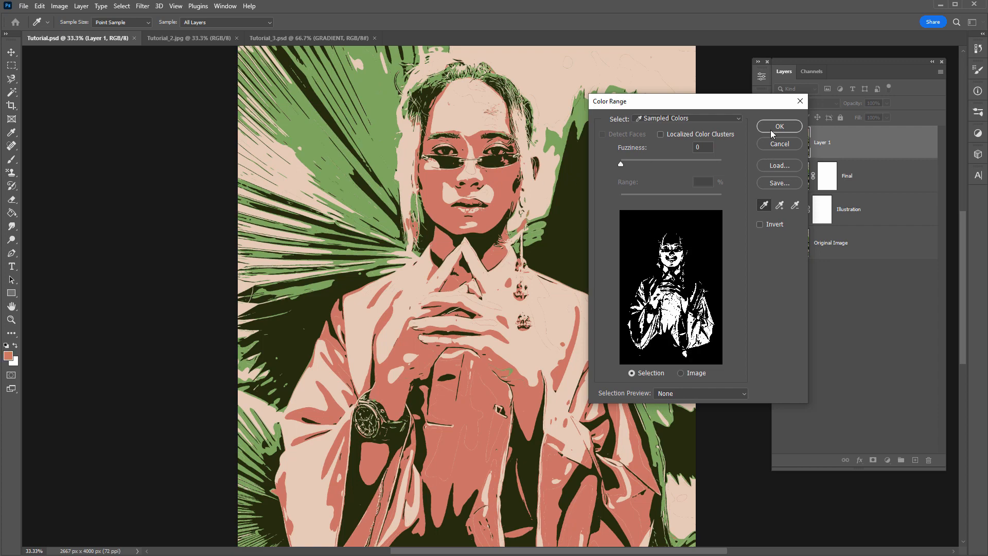
left_click(778, 126)
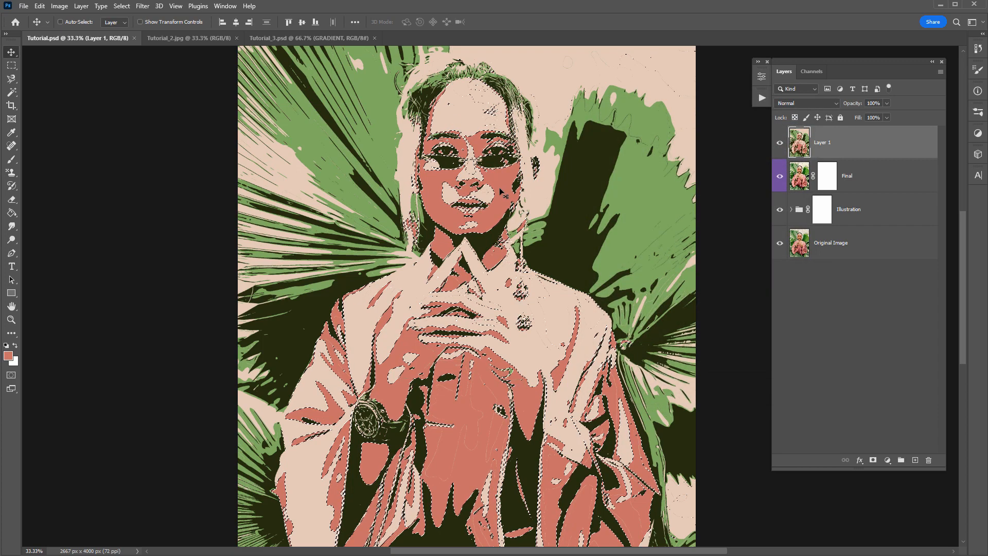
left_click(873, 460)
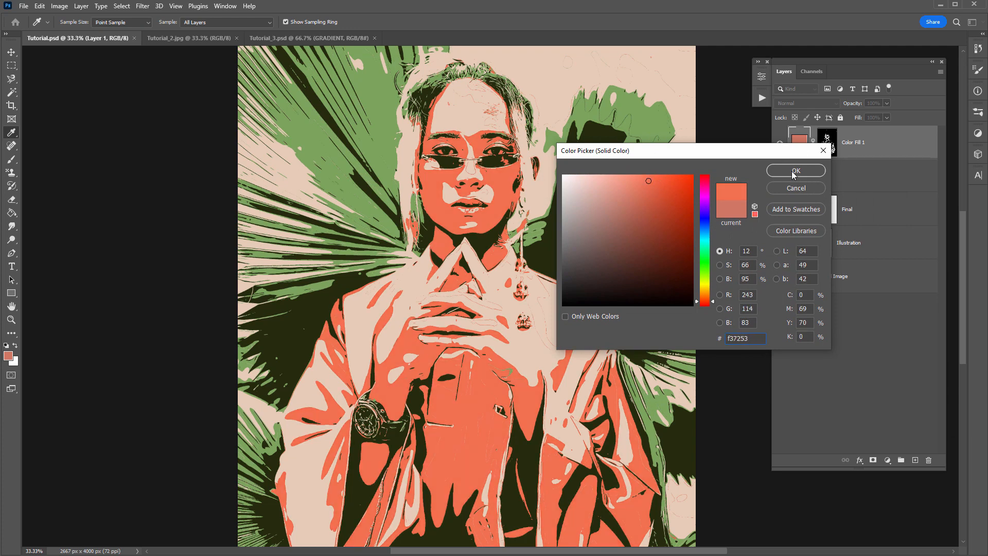
left_click(795, 171)
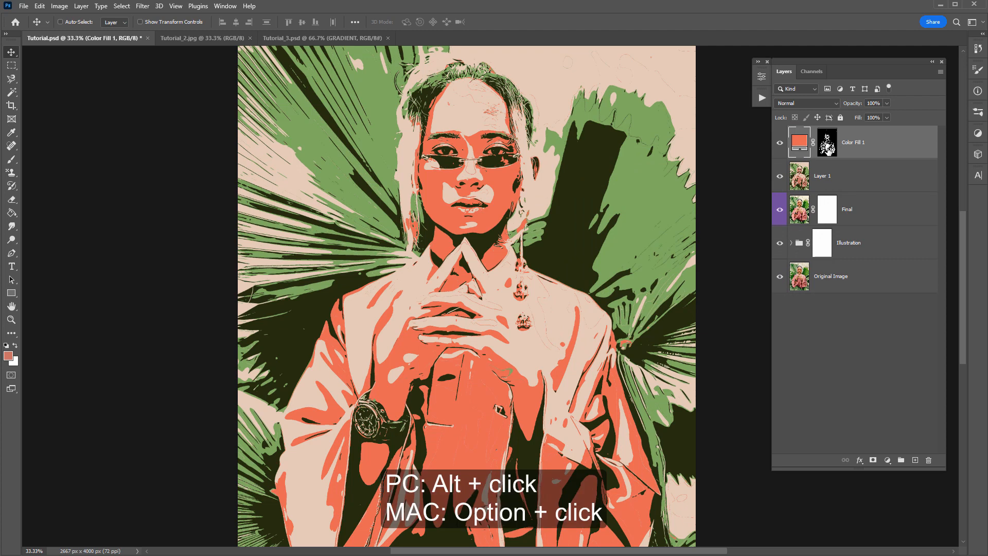
left_click(826, 140)
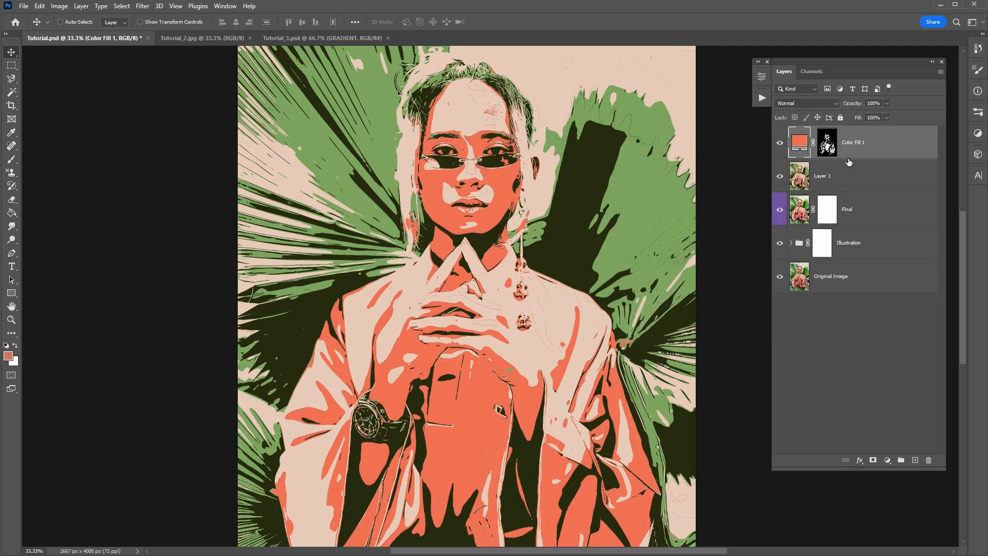
mouse_move(570, 179)
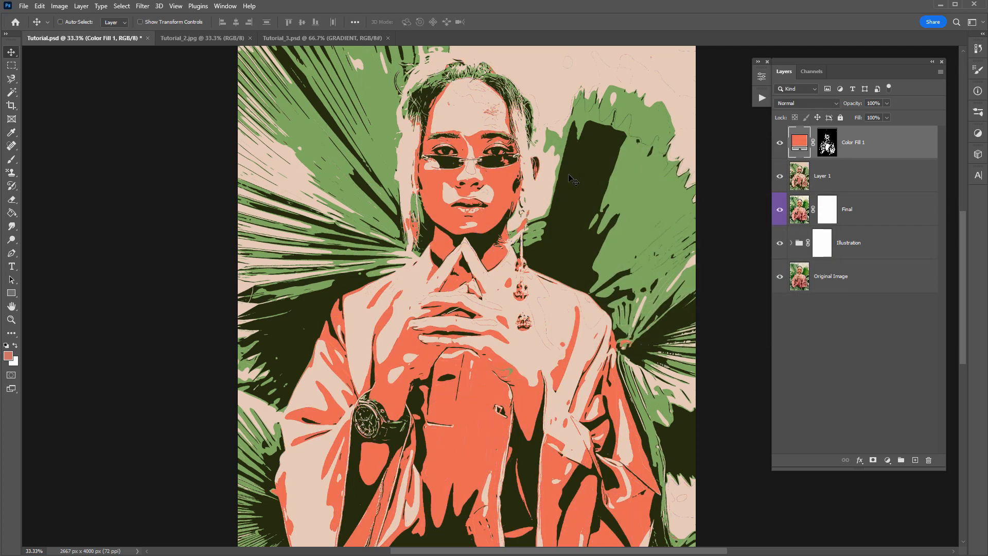
From Layer 1, Color Range the green areas and add a #769e58 Solid Color fill.
left_click(822, 176)
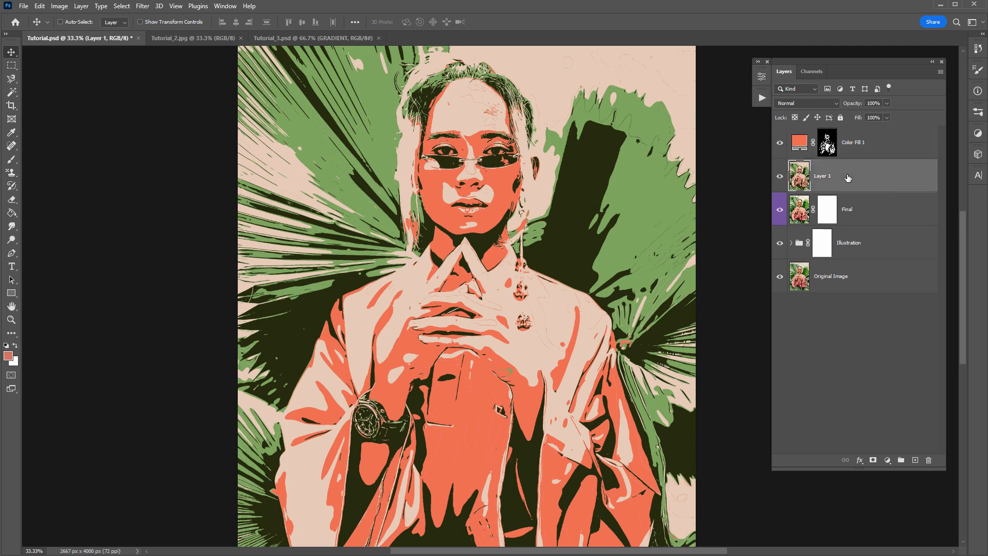
left_click(121, 5)
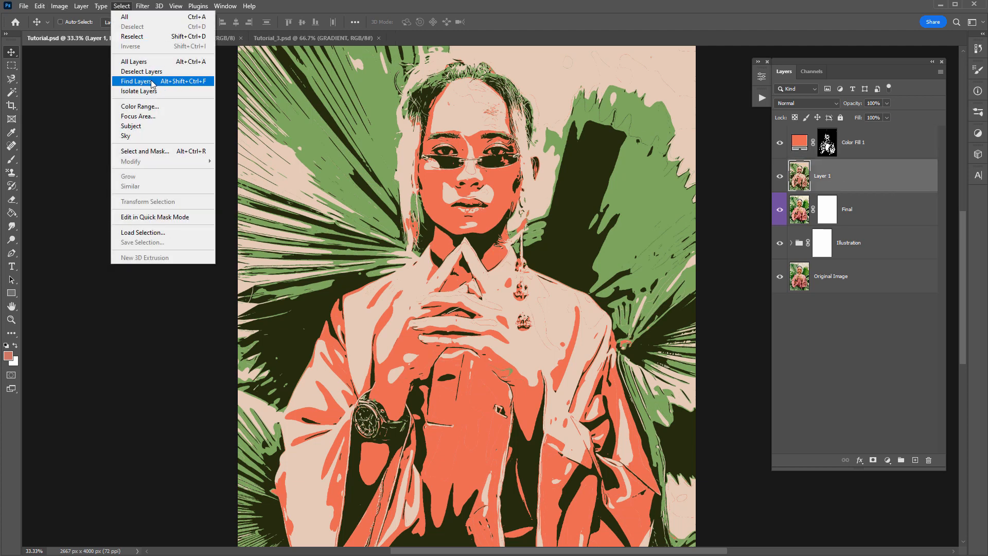
left_click(139, 106)
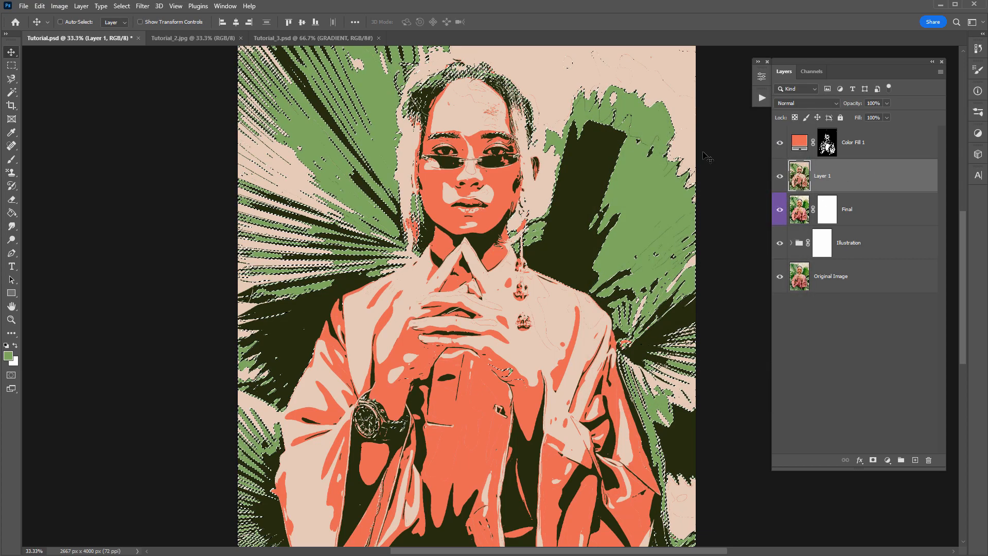
left_click(872, 459)
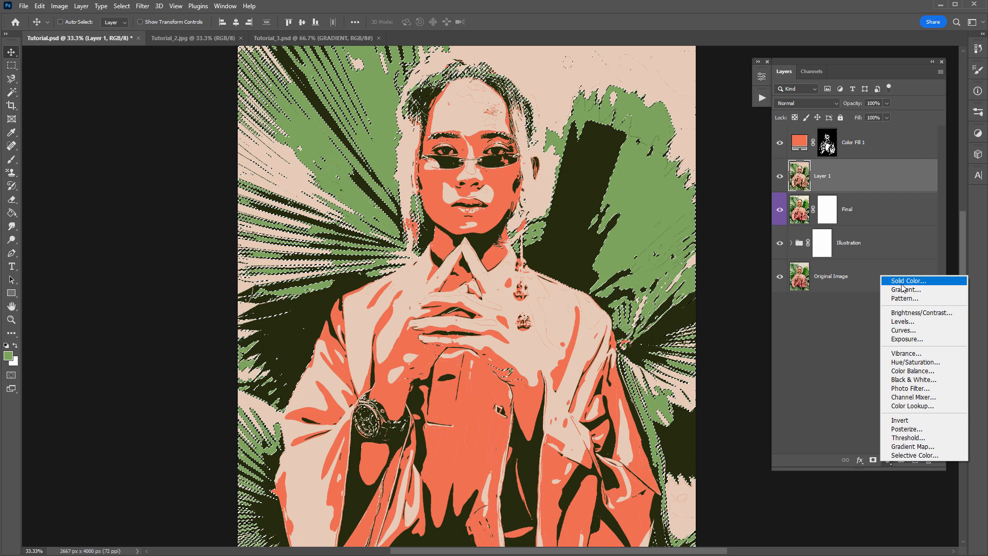
left_click(906, 280)
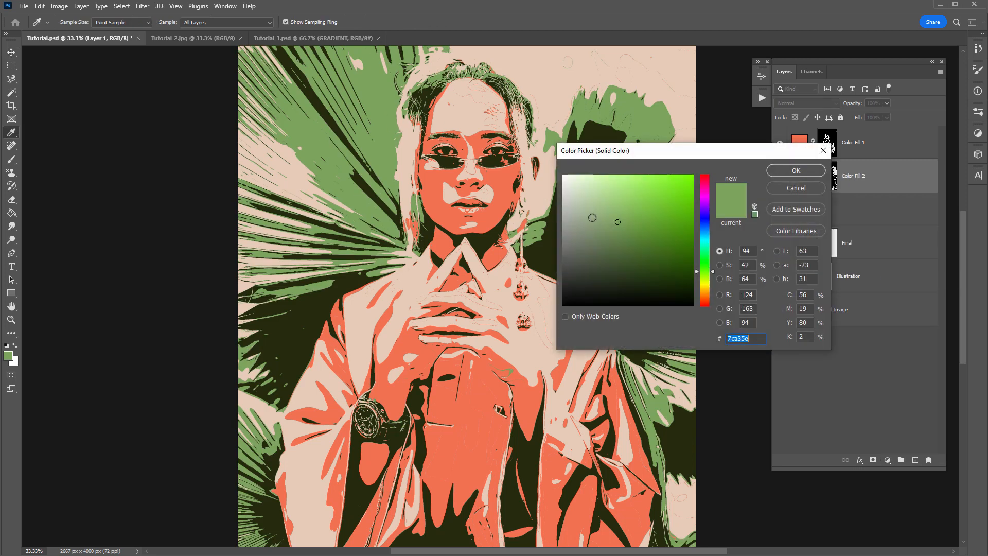
left_click(625, 235)
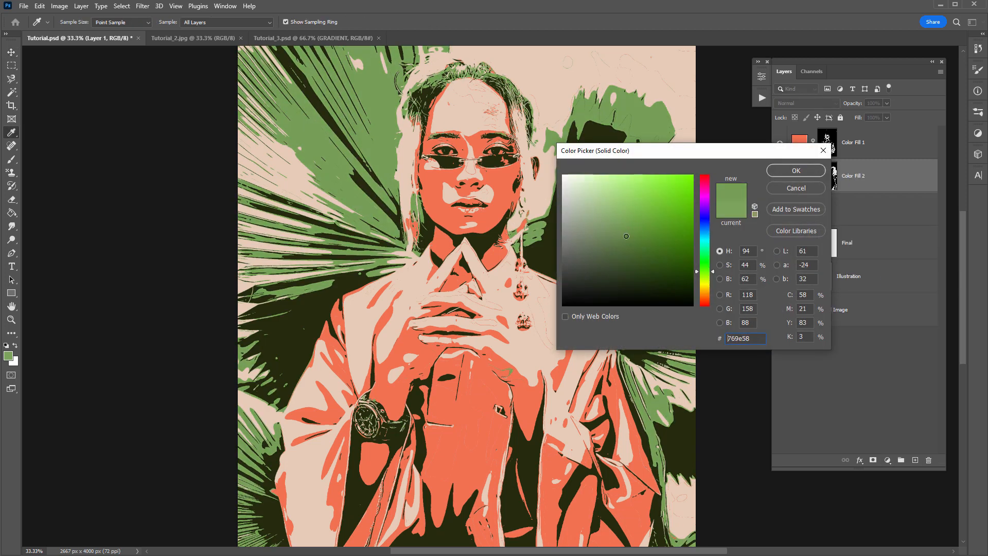
left_click(794, 170)
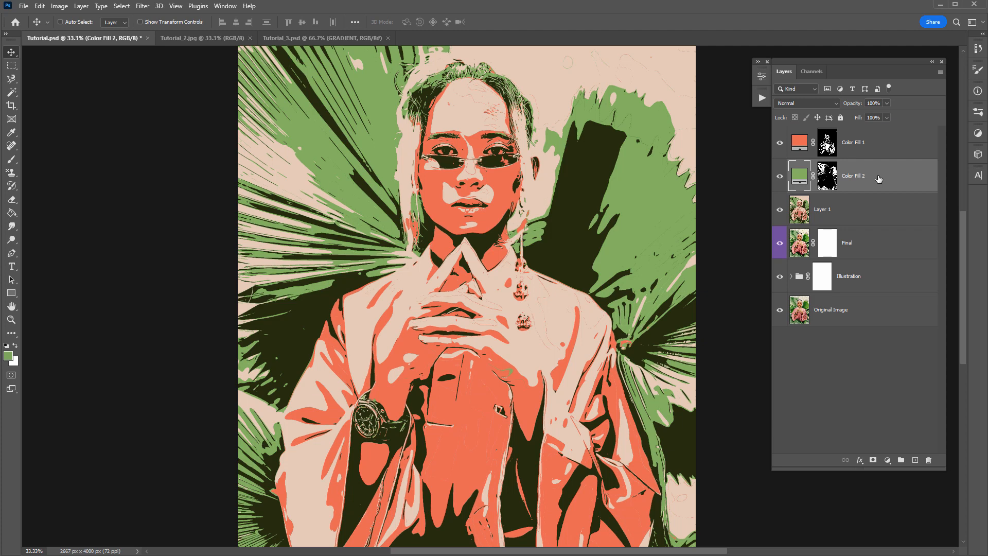
mouse_move(891, 149)
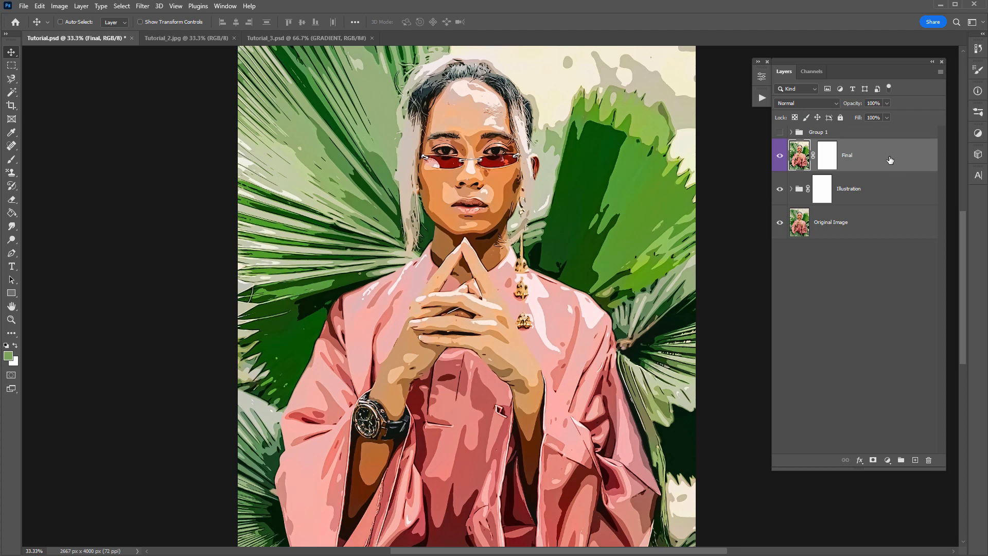
Duplicate the Final layer and add a Posterize adjustment above the copy.
key("ctrl+j")
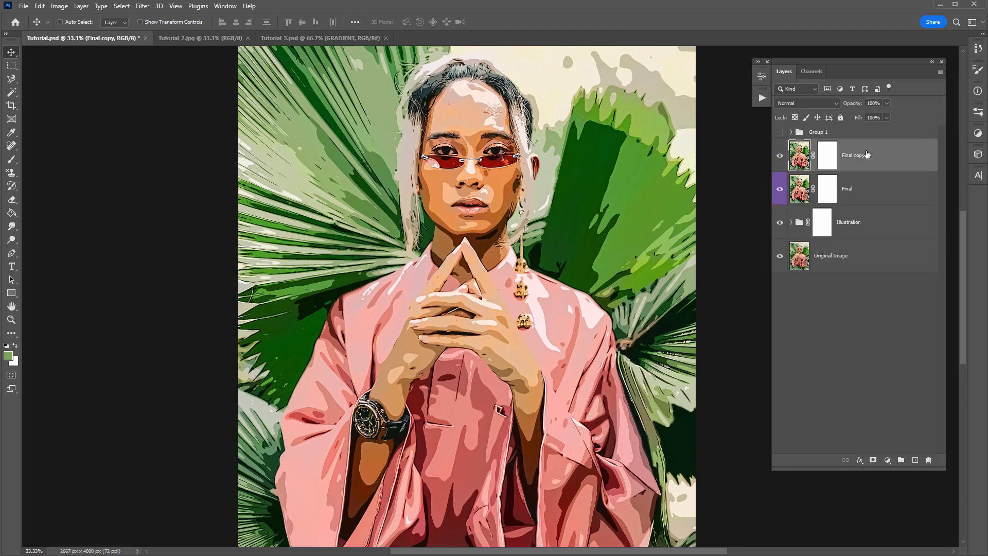
left_click(873, 460)
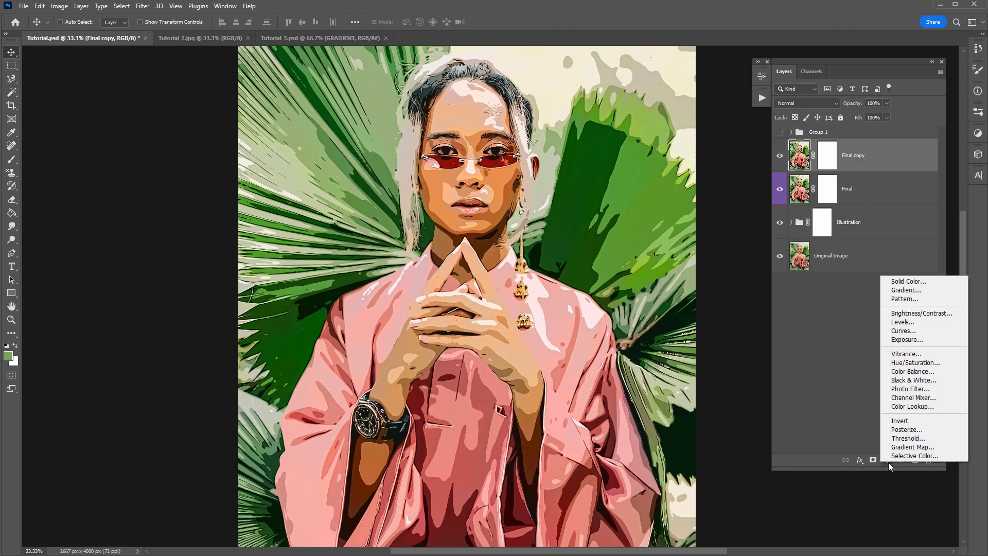
left_click(905, 429)
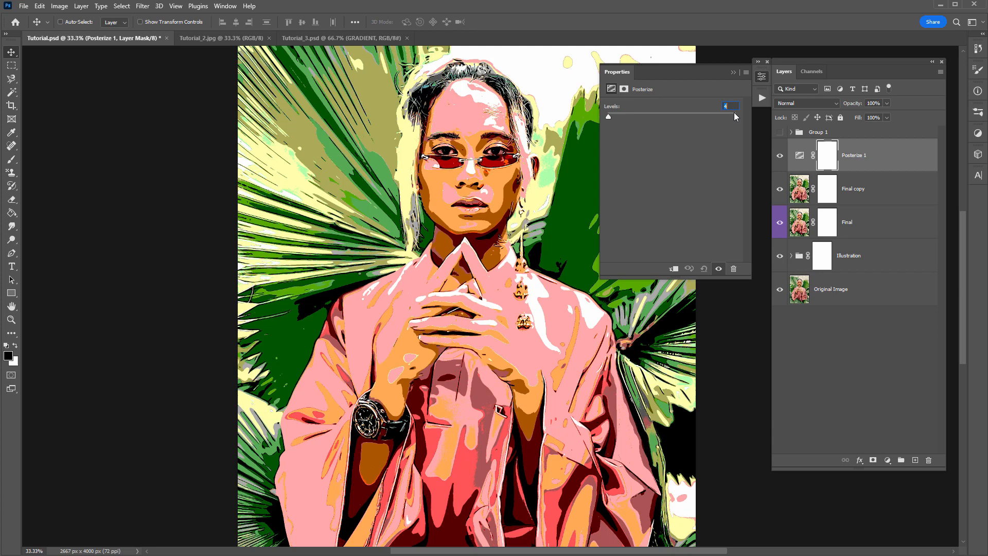
type("3")
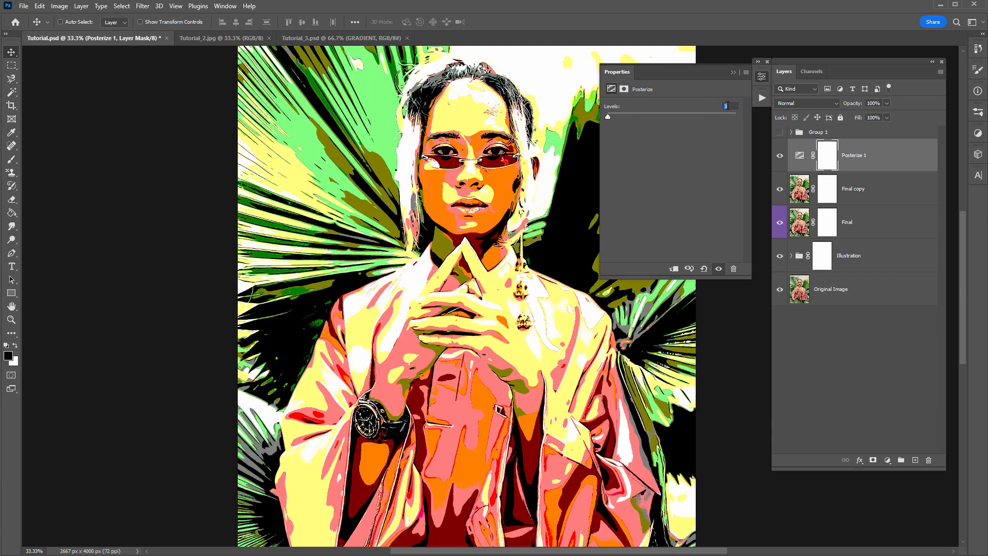
type("2")
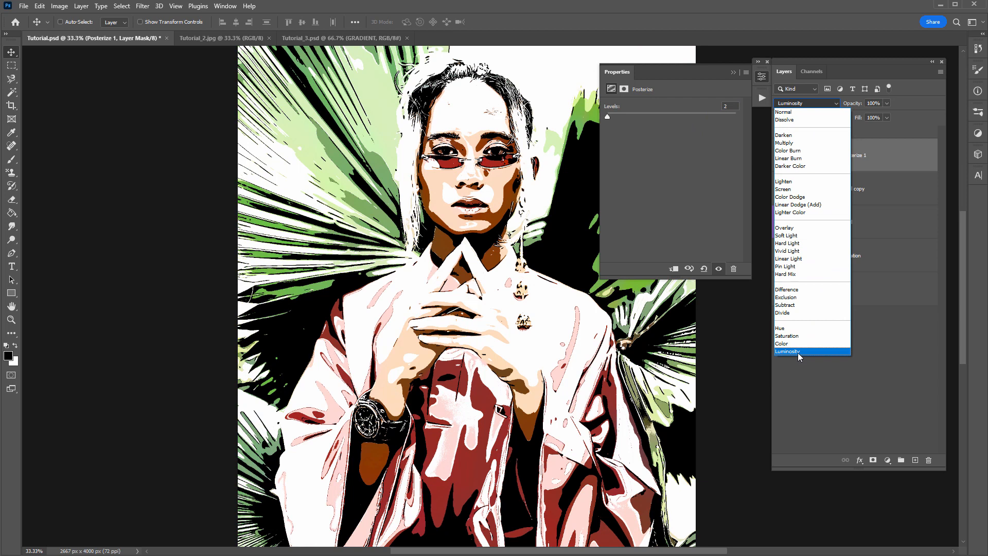
Set the Posterize blend mode to Luminosity and raise its Levels value.
left_click(787, 351)
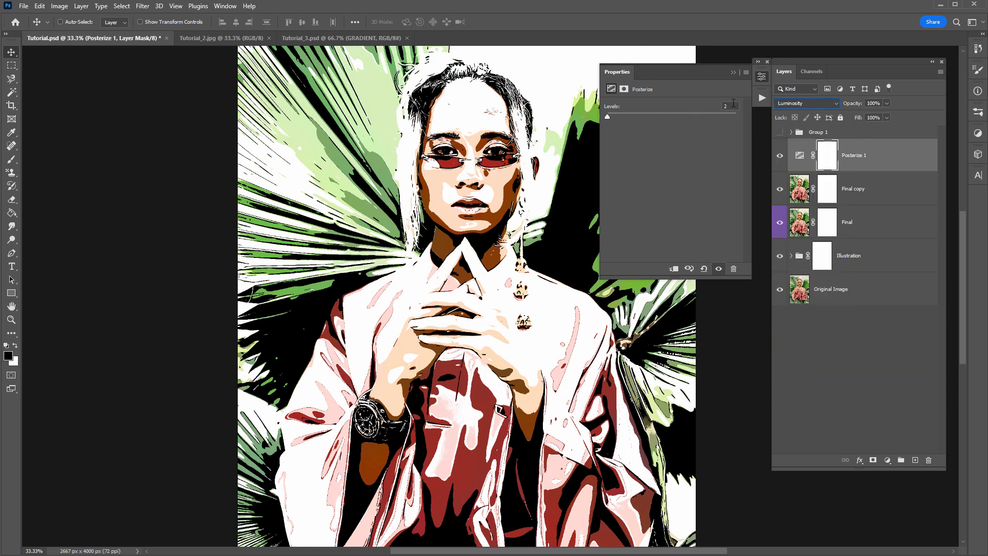
type("3")
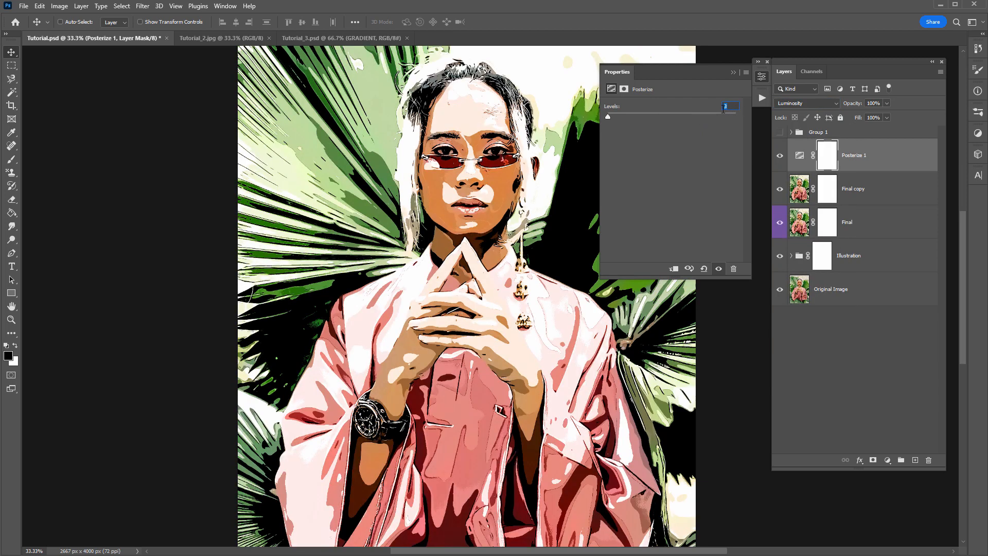
type("5")
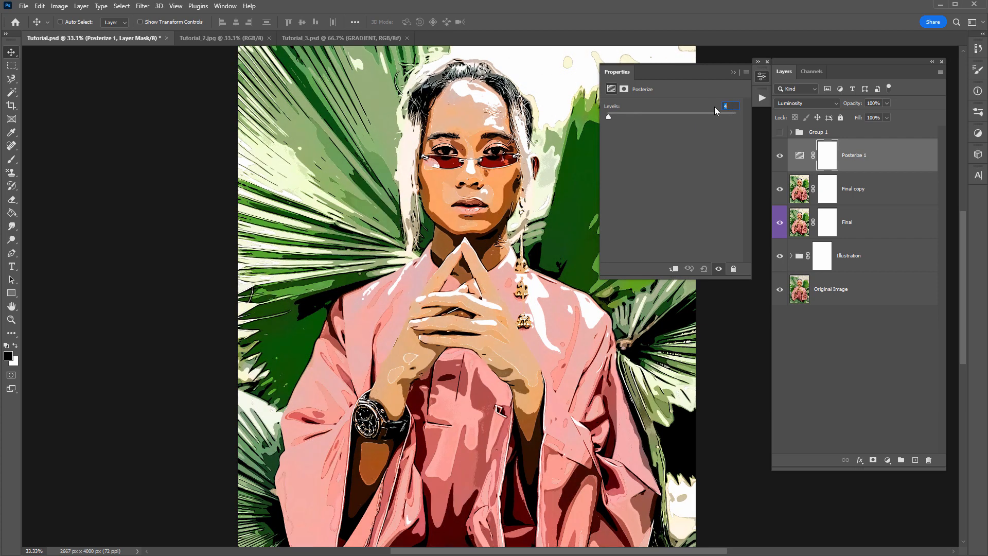
left_click(766, 62)
type("Posterize")
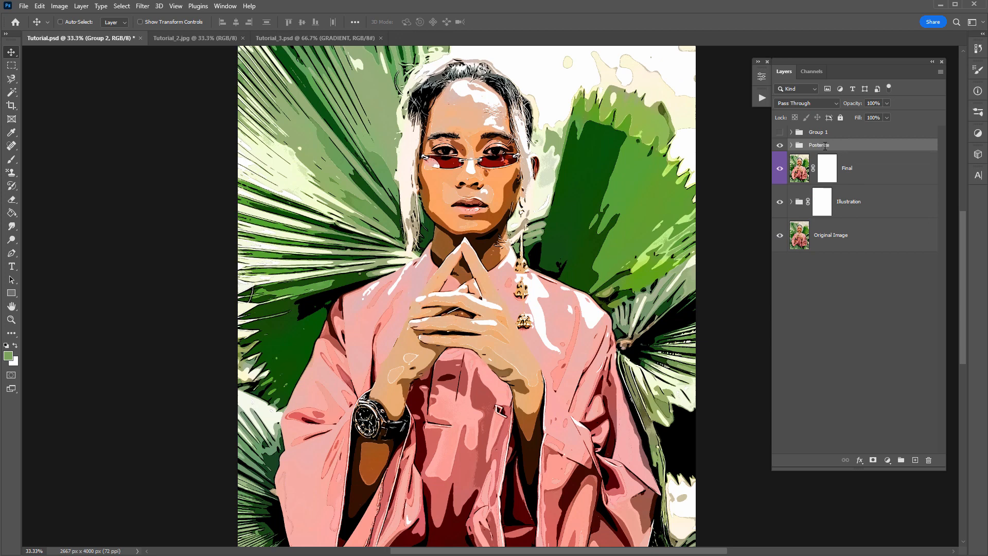
Rename Group 1 to Index.
double_click(817, 131)
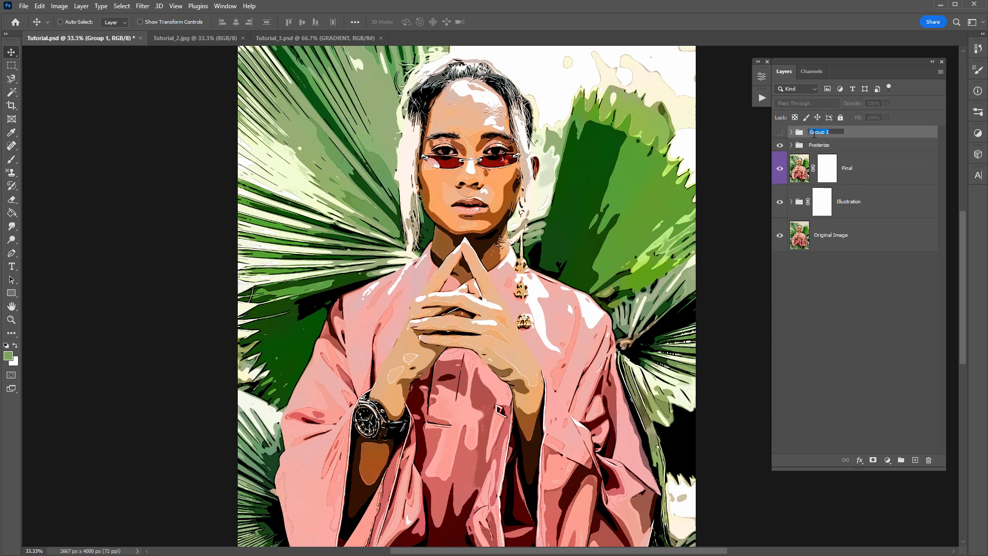
type("Index")
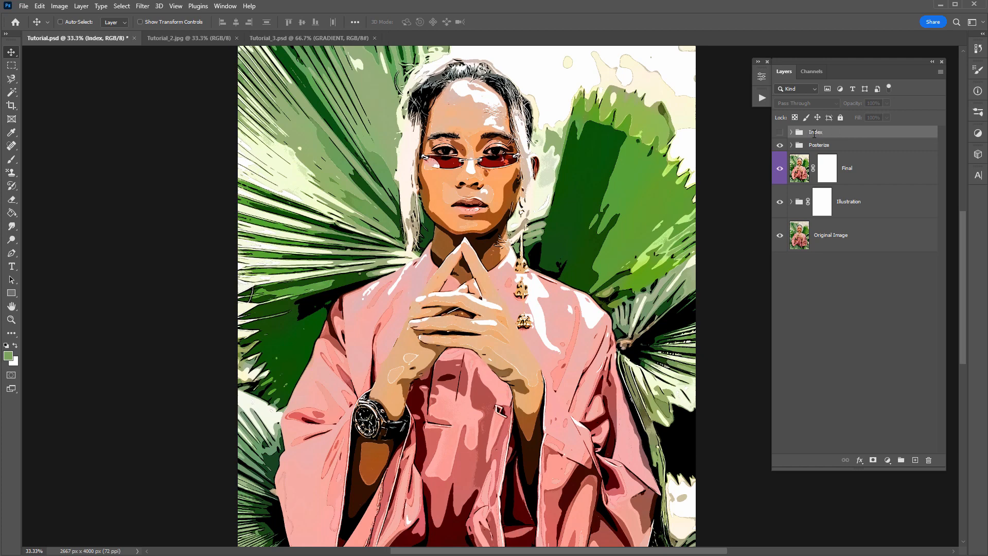
left_click(780, 132)
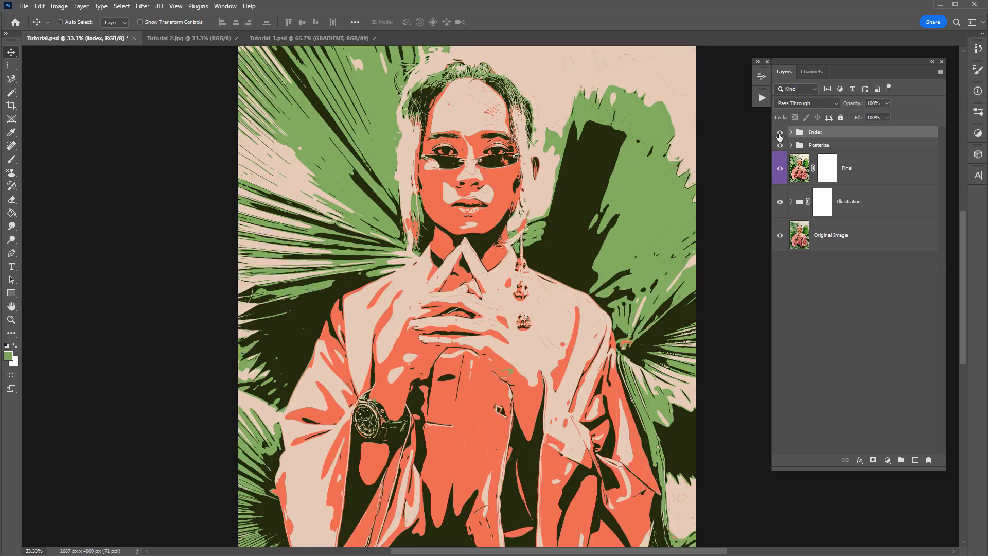
Toggle the Index group's visibility to compare its four-colour look, then bring up Tutorial_2.
left_click(780, 132)
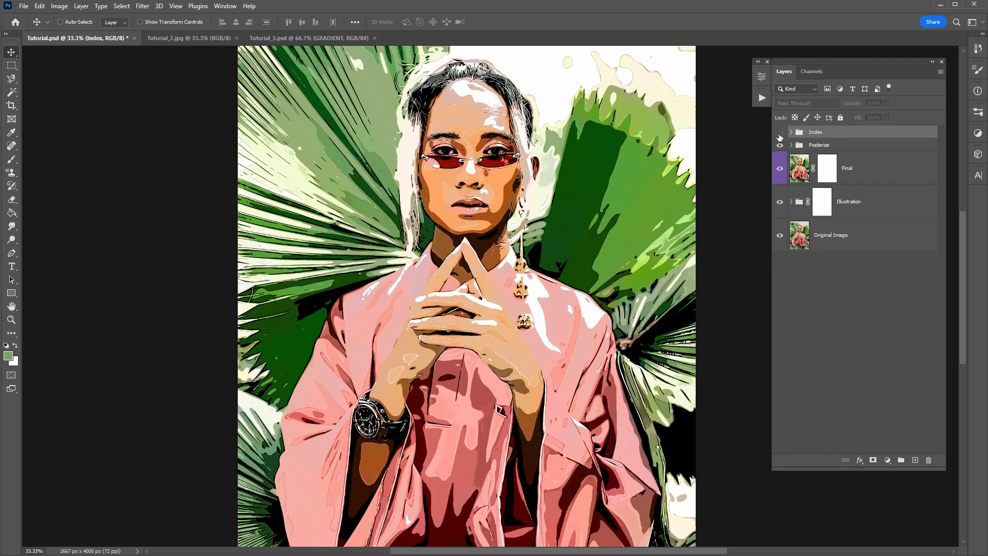
left_click(780, 132)
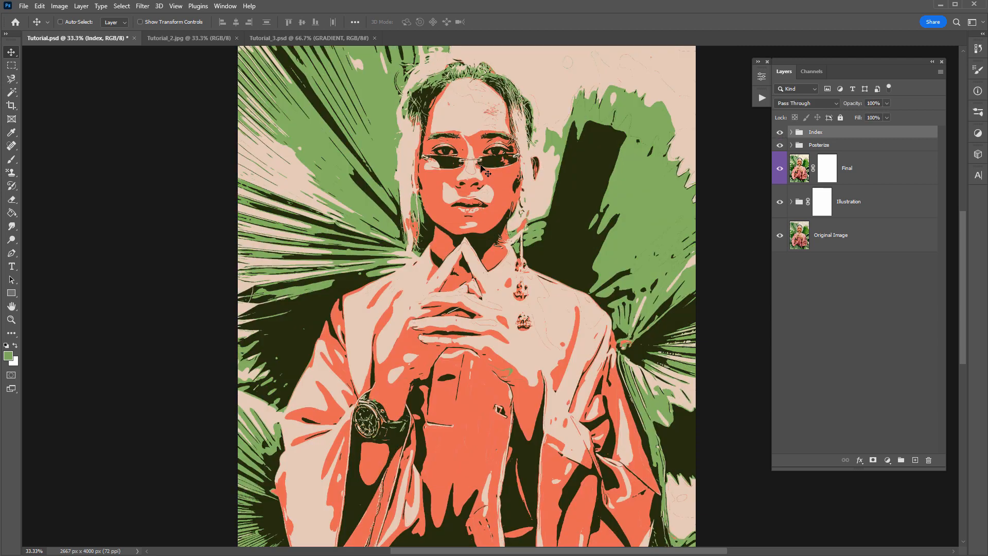
left_click(780, 131)
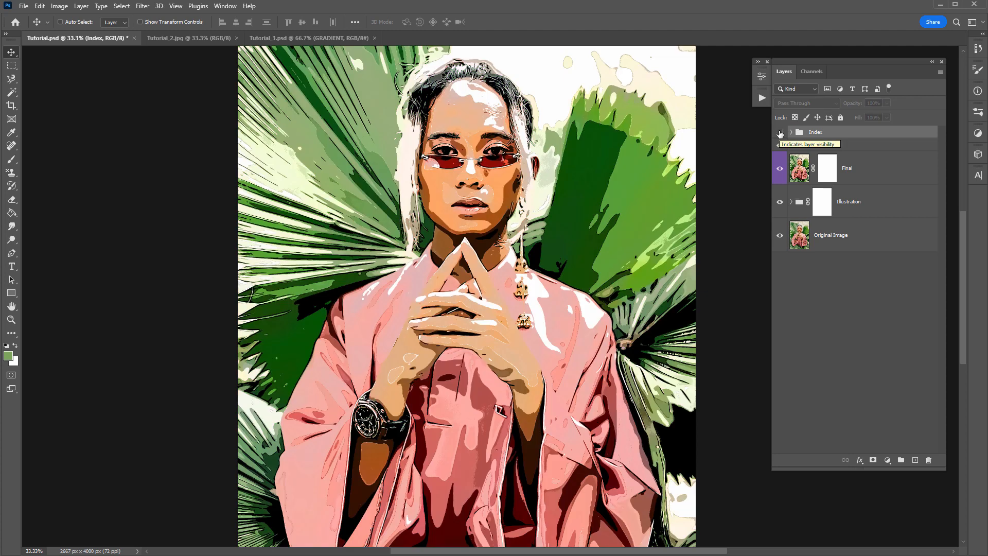
left_click(779, 132)
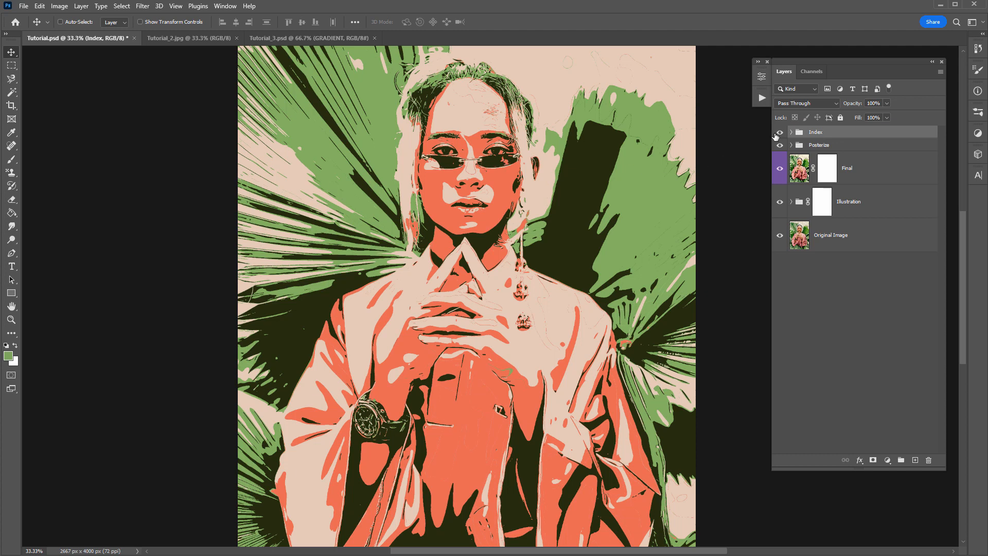
mouse_move(779, 133)
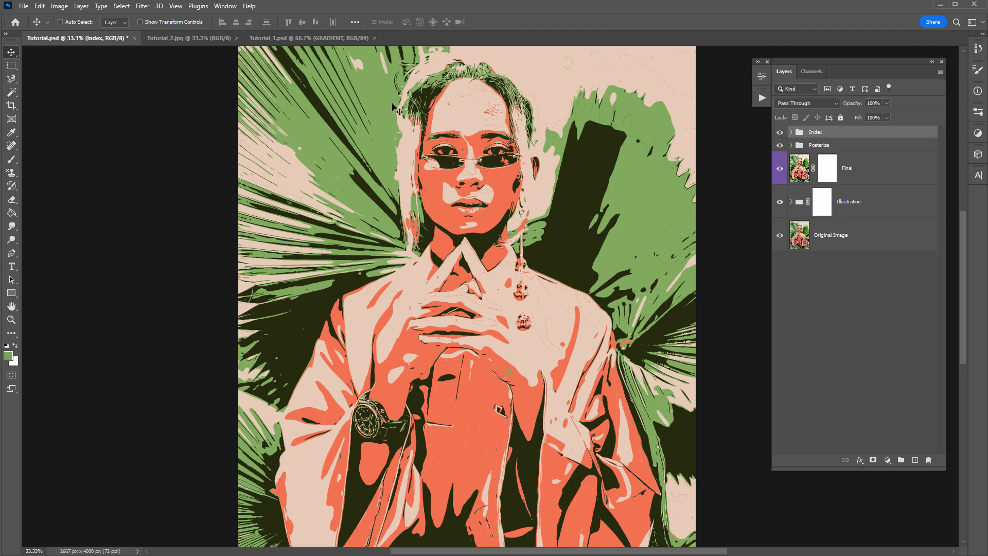
left_click(190, 38)
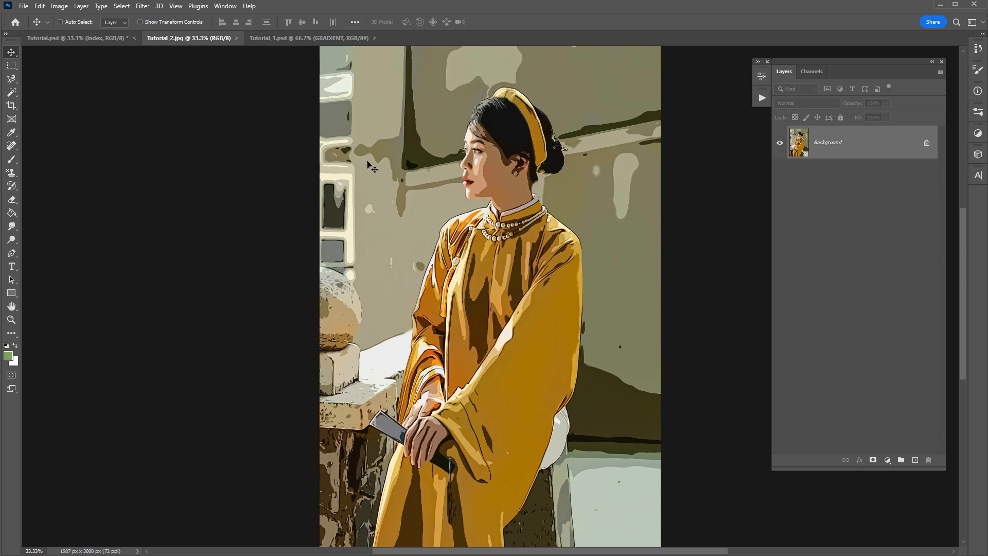
Convert Tutorial_2 to Indexed Color, reducing it to six colours.
left_click(189, 38)
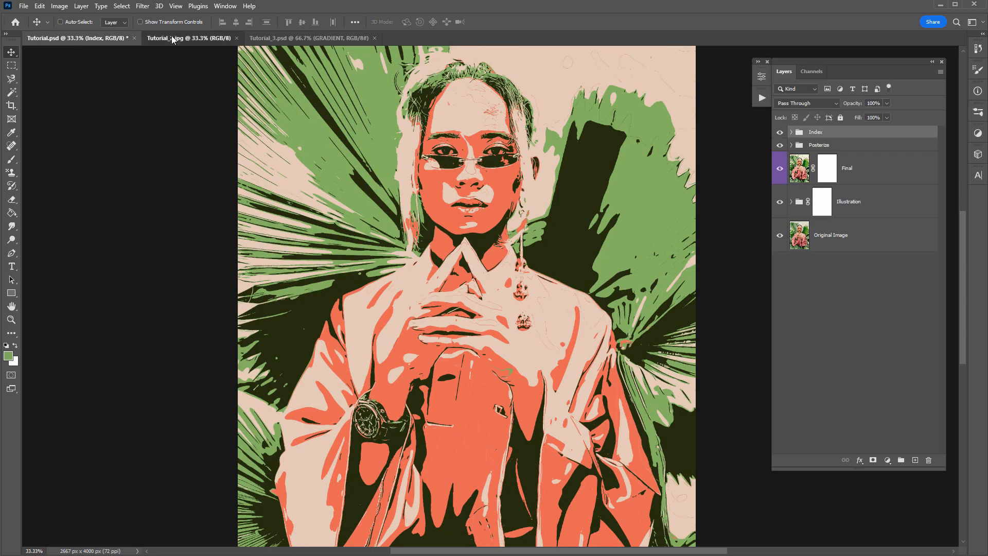
left_click(189, 38)
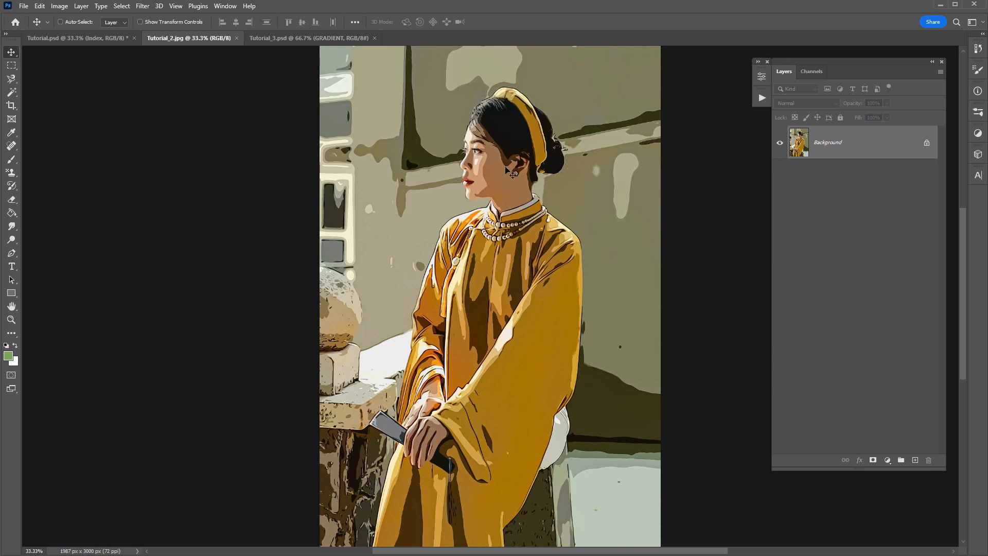
left_click(58, 5)
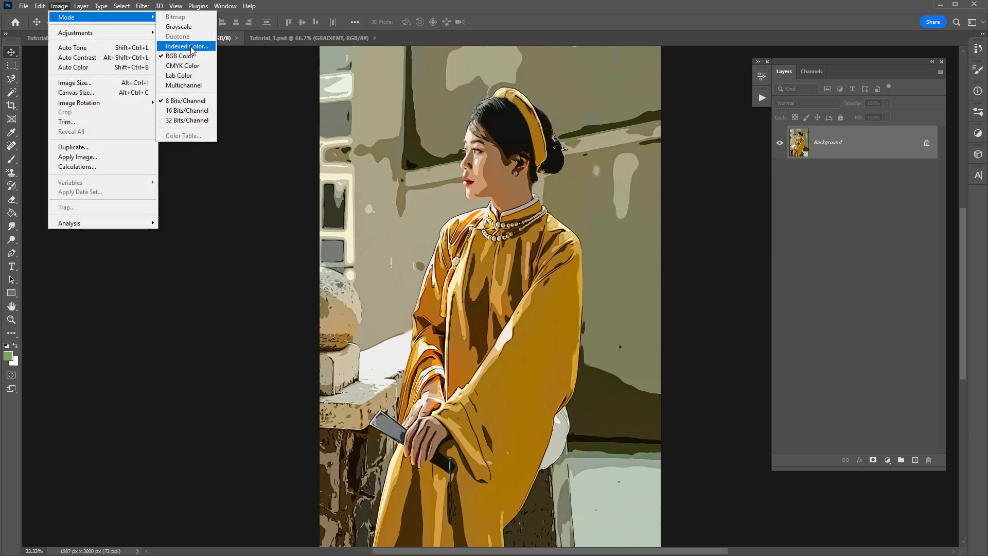
left_click(184, 46)
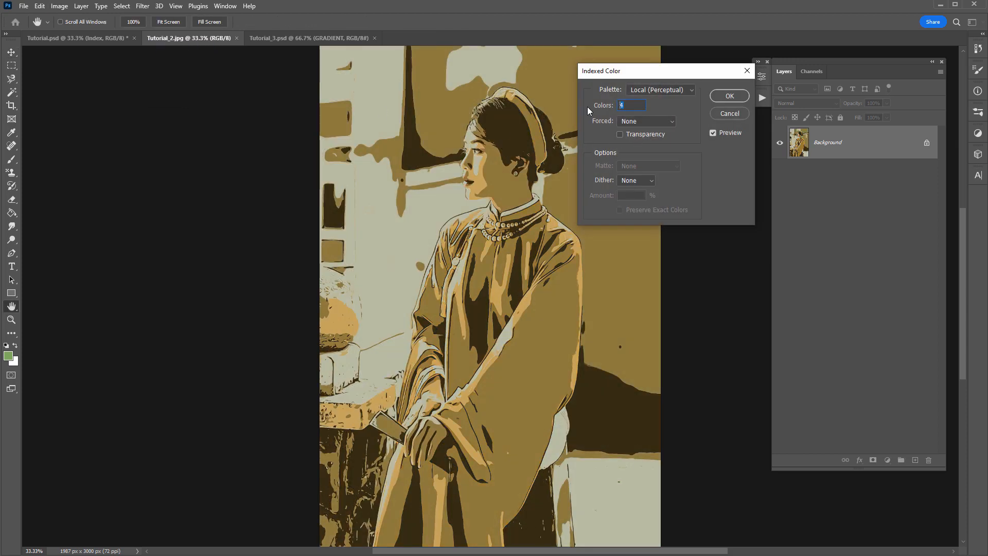
type("5")
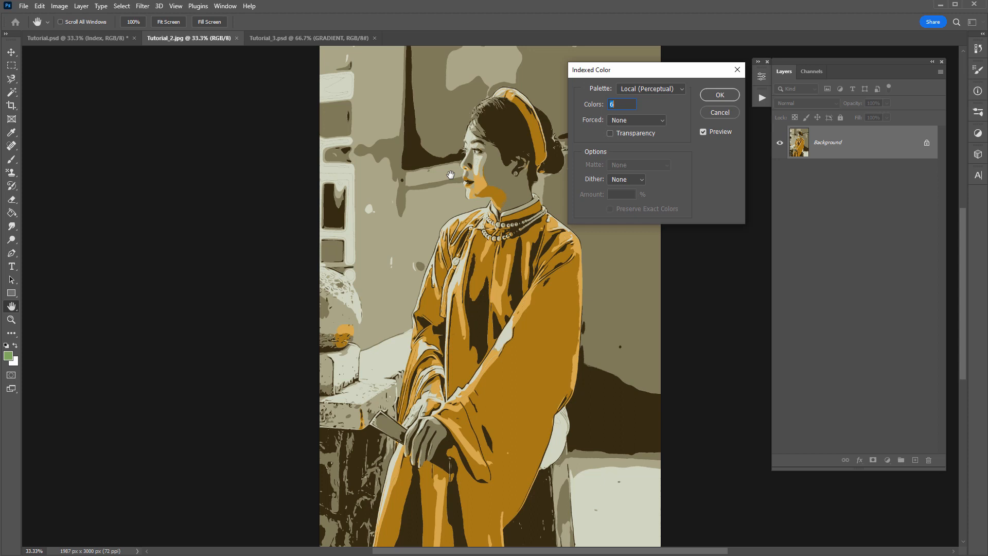
mouse_move(423, 151)
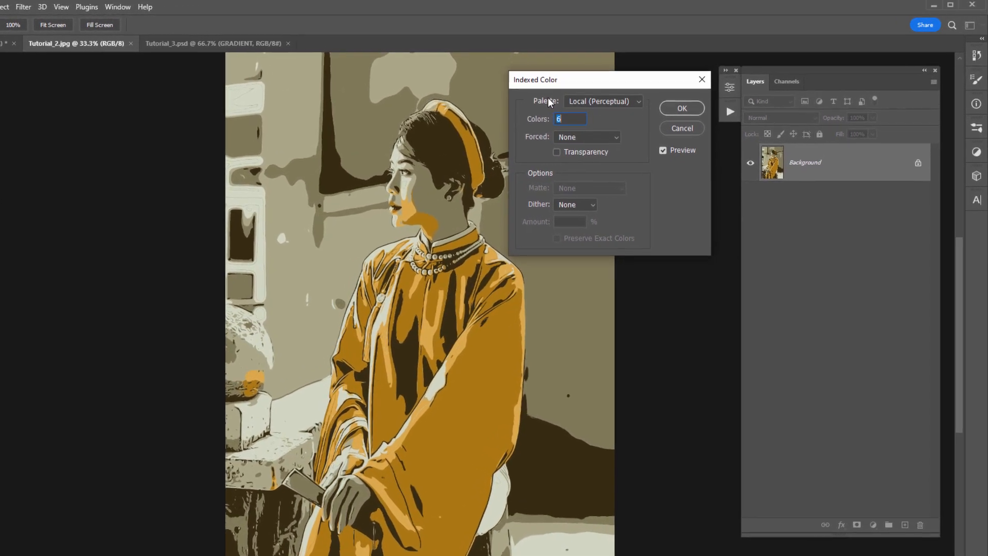
Switch to a Custom palette and save the six-colour table as Gold.
left_click(602, 102)
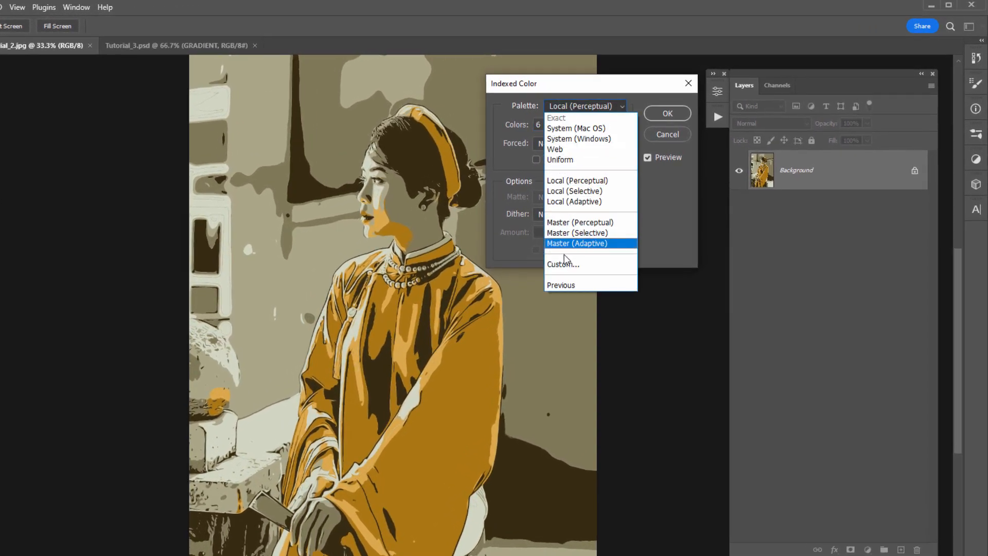
left_click(562, 263)
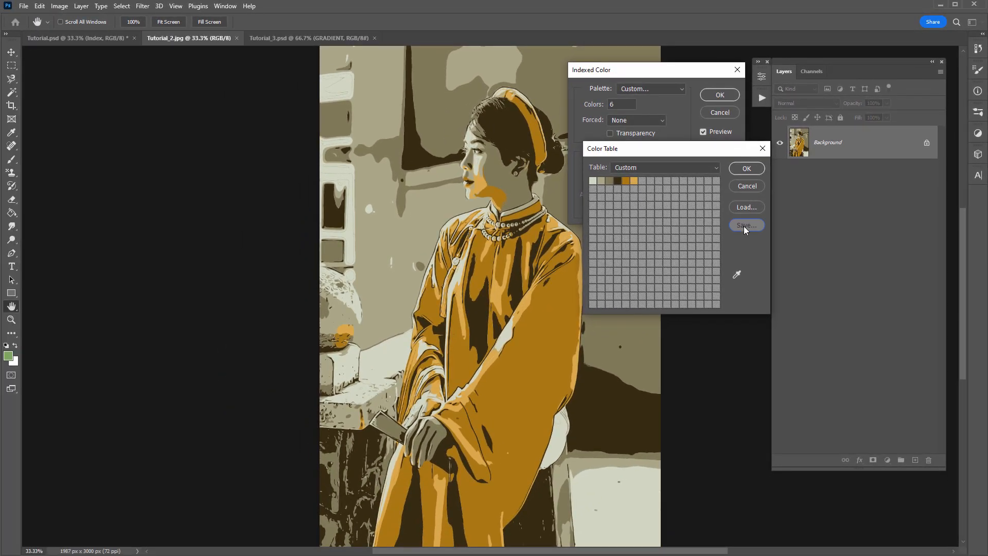
left_click(745, 225)
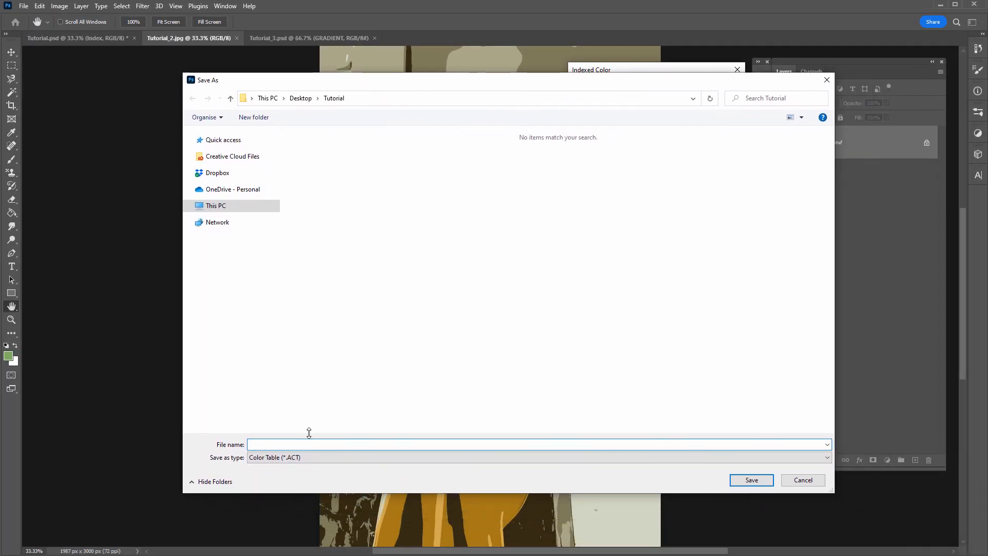
type("Gold")
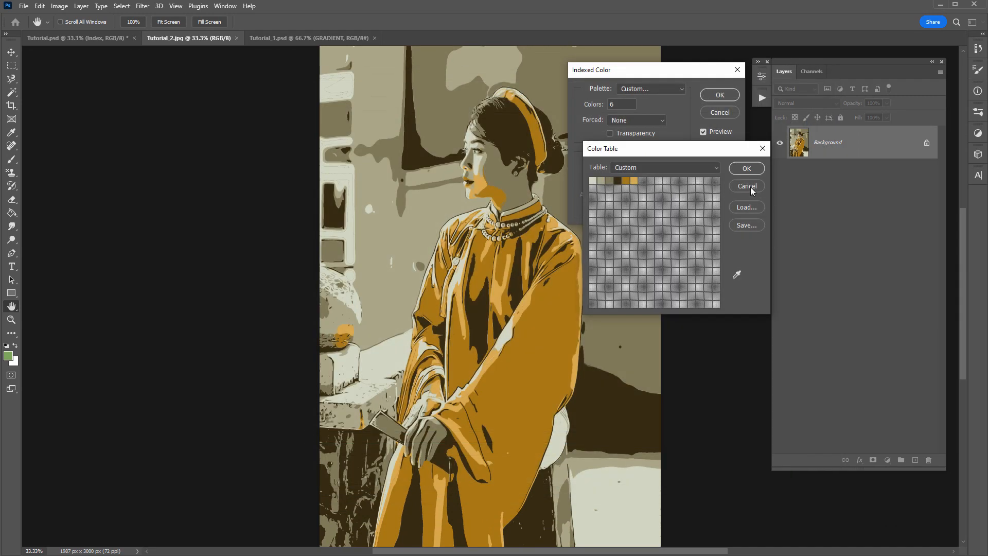
left_click(746, 185)
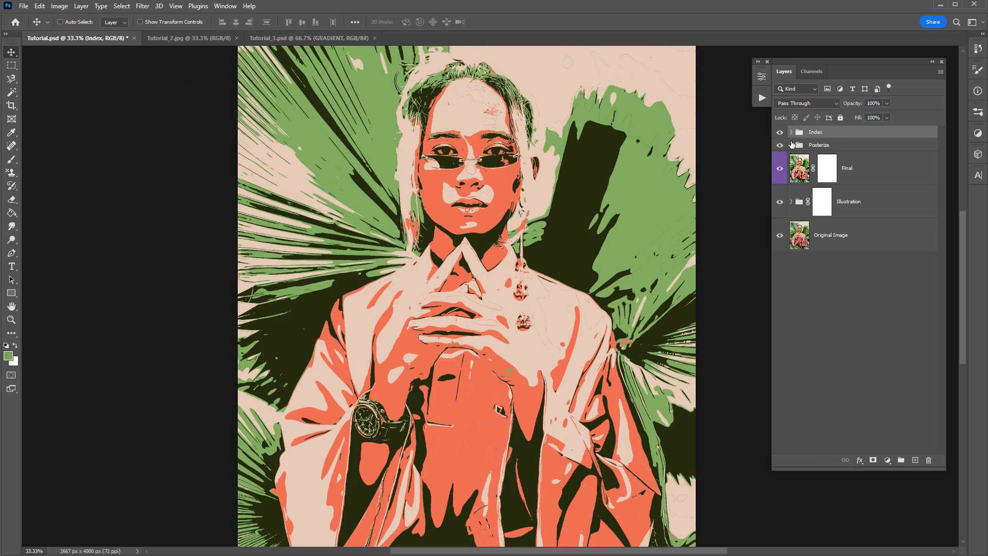
Hide the Index and Posterize groups and start Indexed Color, merging visible layers.
left_click(780, 131)
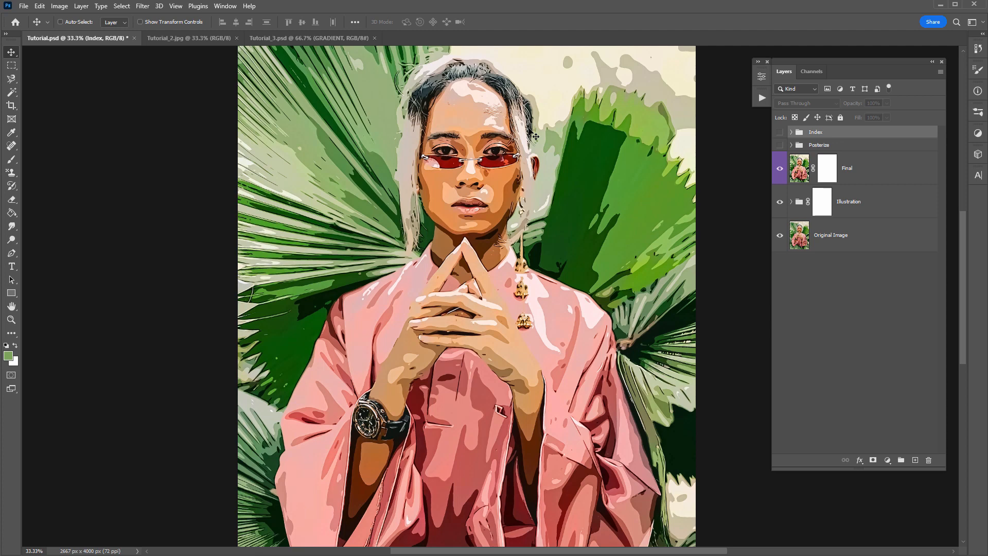
mouse_move(84, 32)
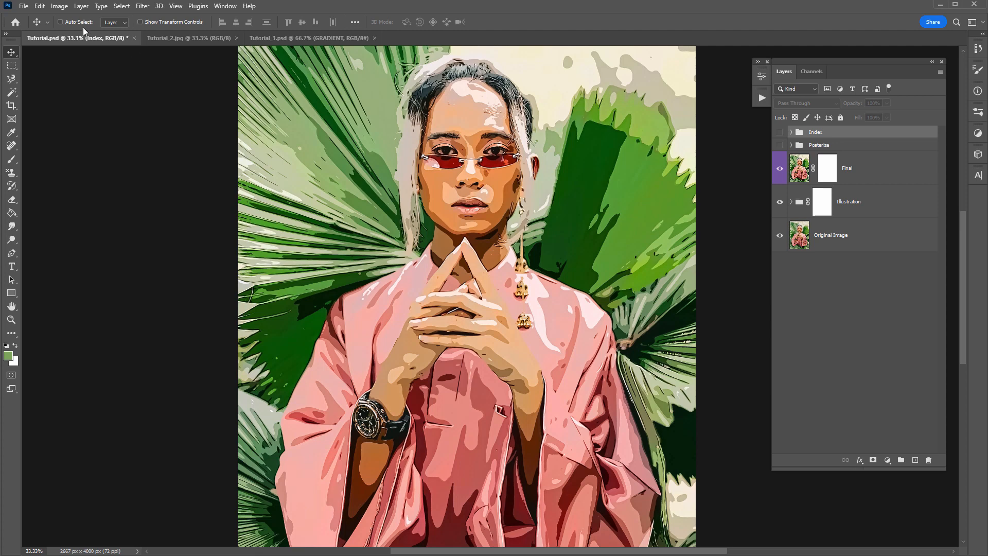
left_click(59, 6)
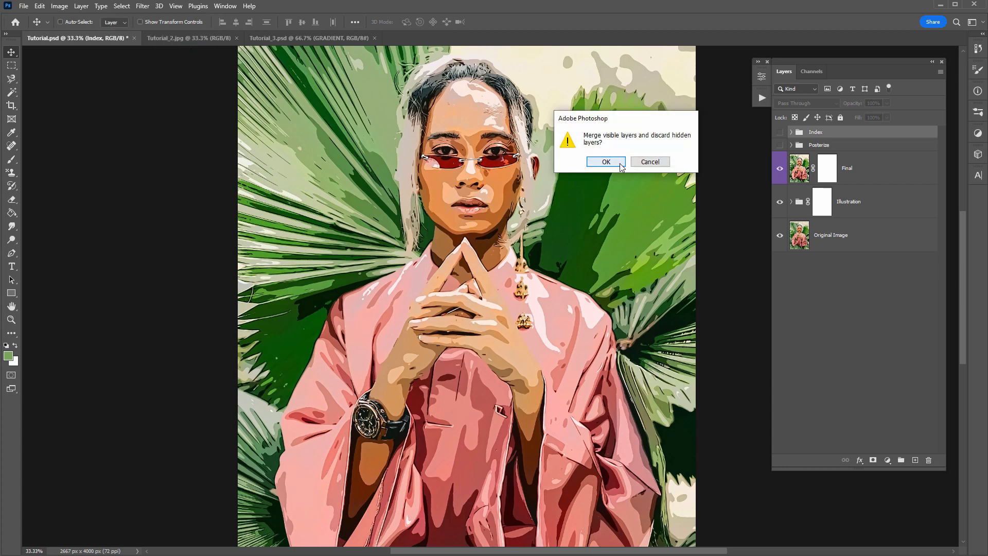
left_click(605, 161)
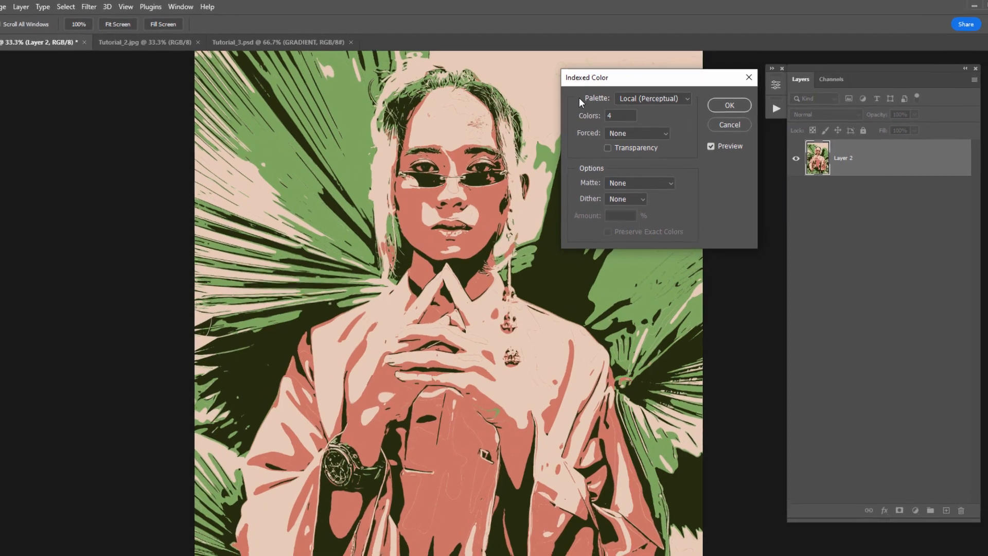
Load the Gold.act custom colour table and confirm the indexed conversion.
left_click(652, 101)
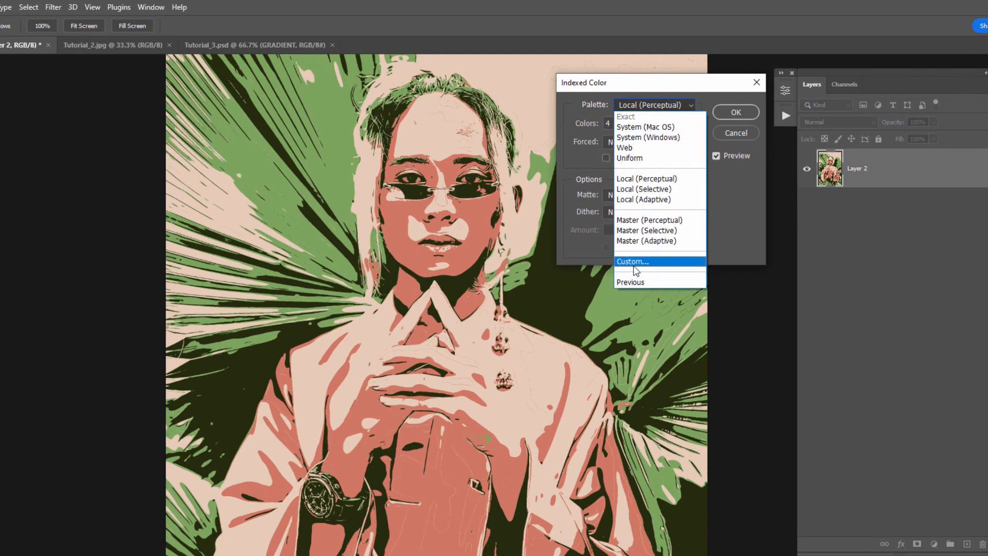
left_click(633, 261)
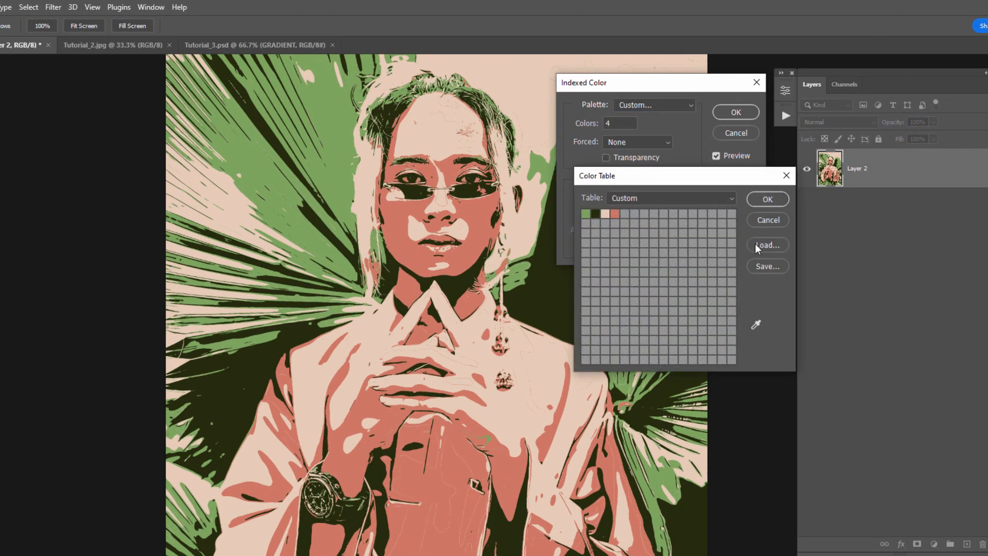
left_click(766, 245)
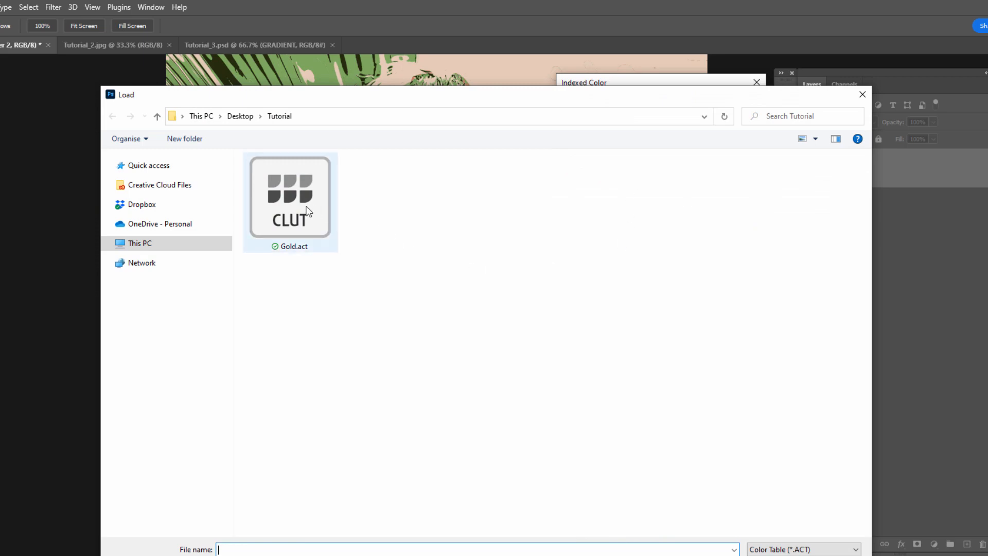
double_click(289, 197)
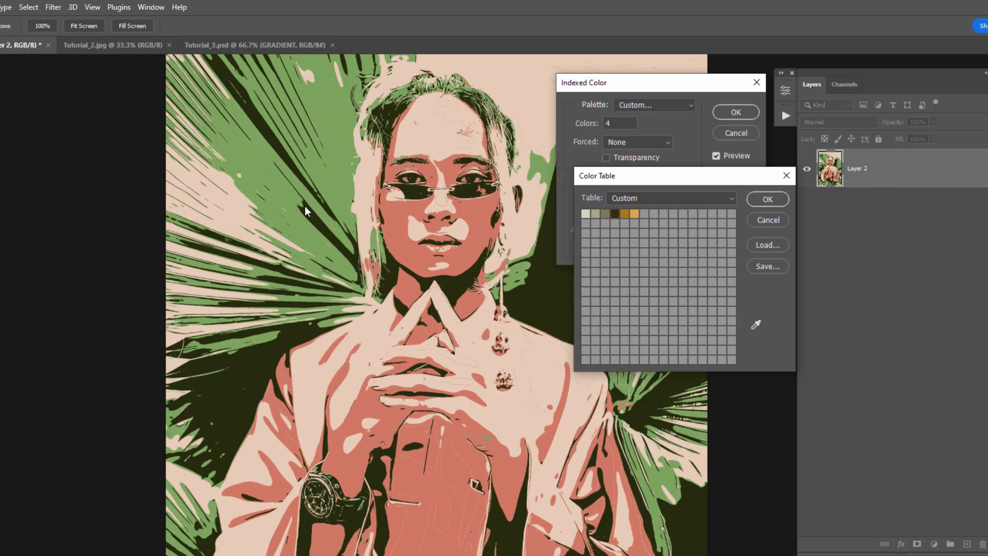
left_click(767, 199)
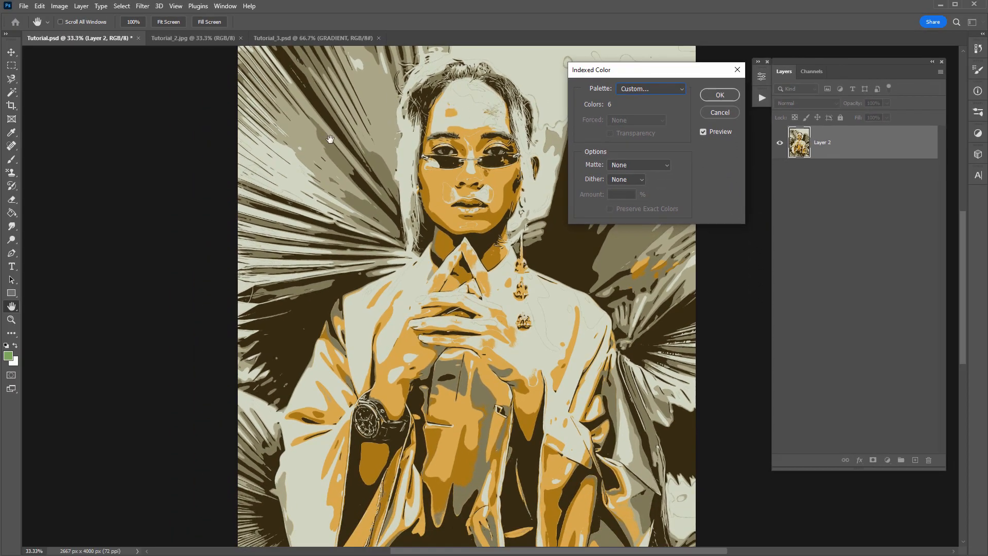
mouse_move(502, 232)
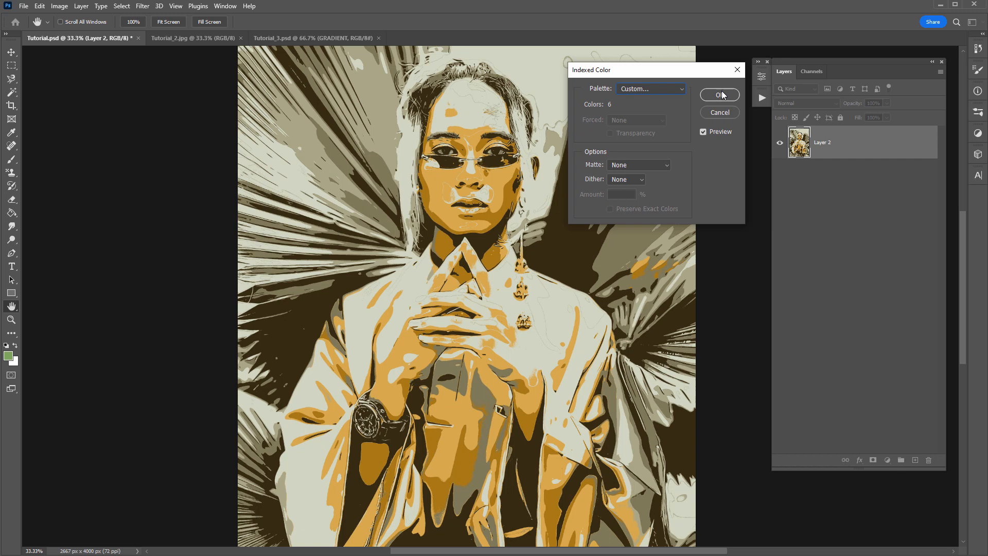
left_click(719, 94)
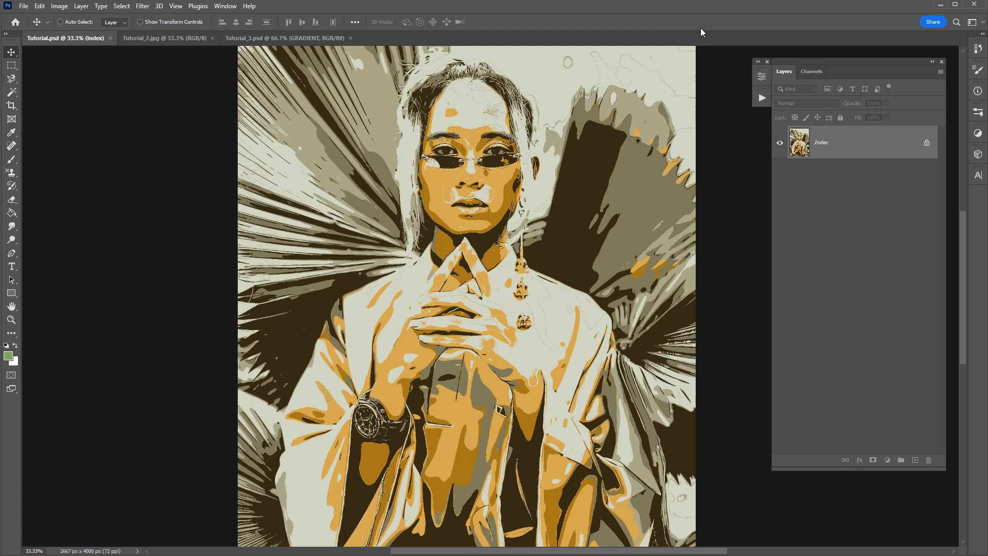
mouse_move(727, 121)
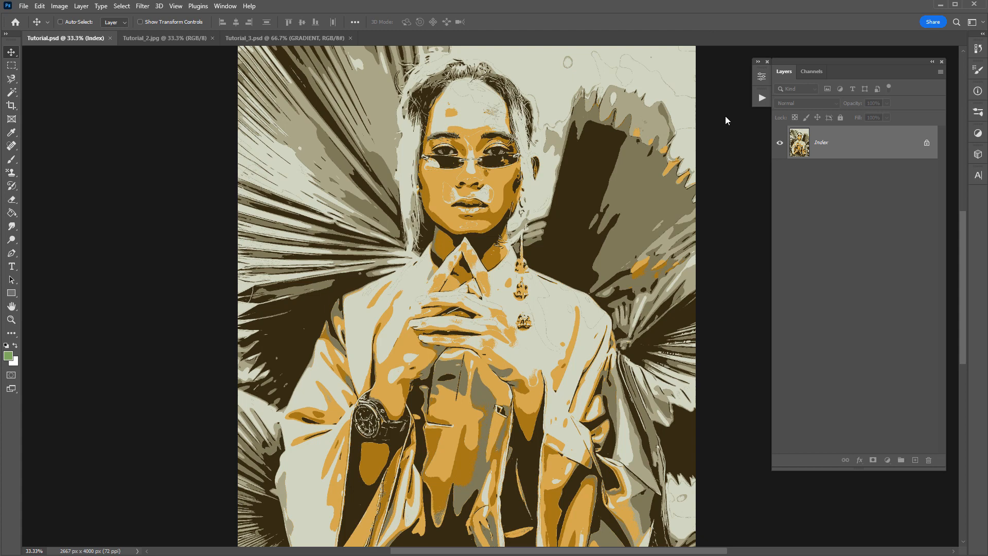
Paste the gold portrait into Tutorial.psd as Layer 2 above Index, compare, then open Tutorial_3.
key("ctrl+a")
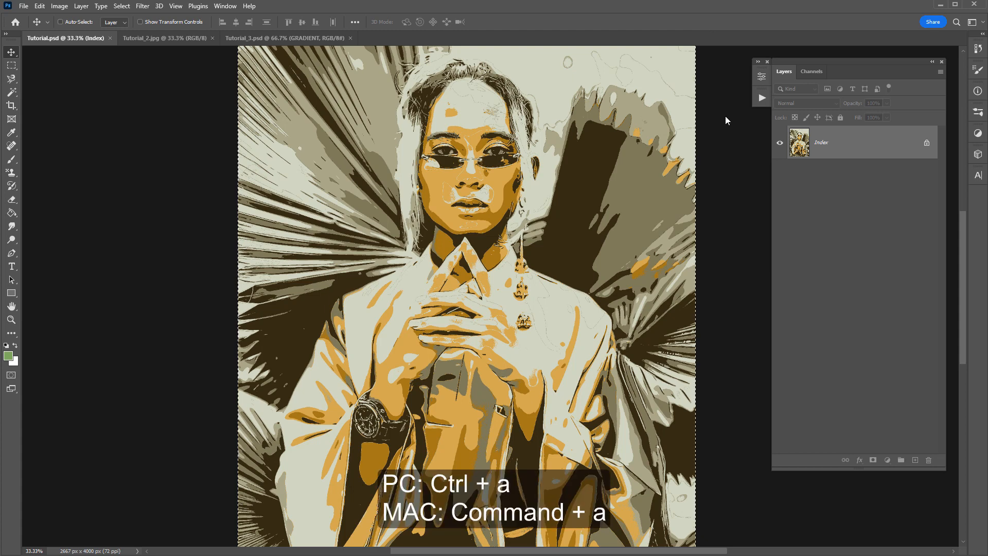
key("ctrl+c")
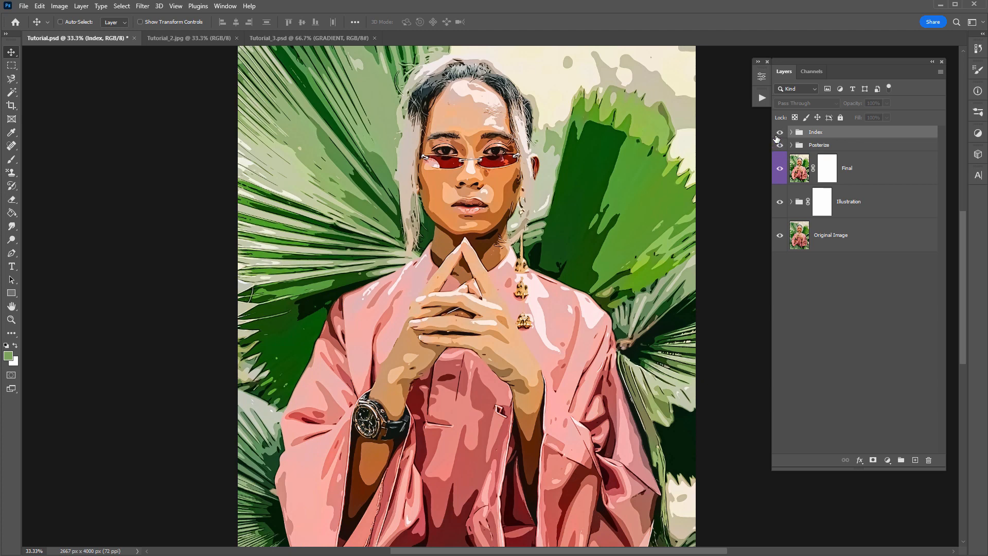
left_click(780, 132)
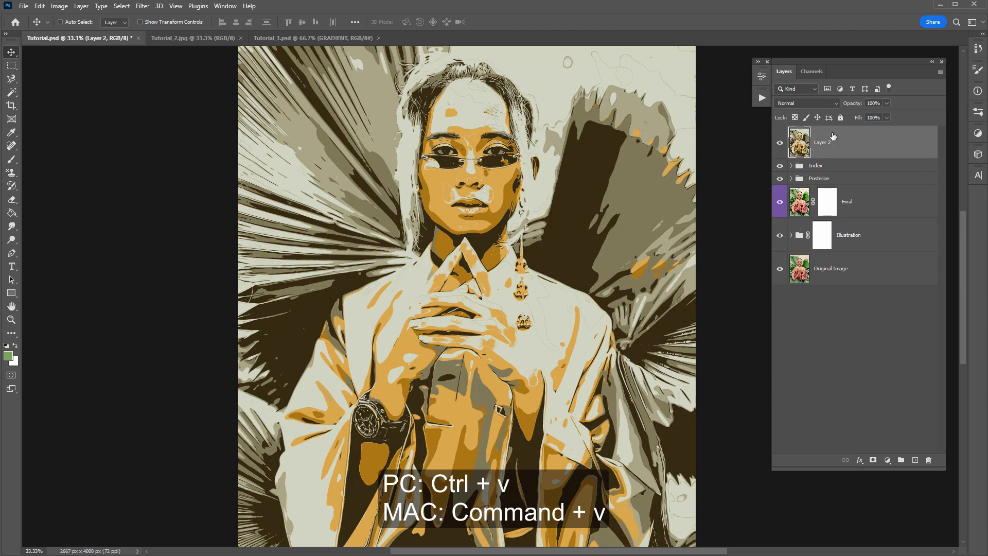
left_click(780, 142)
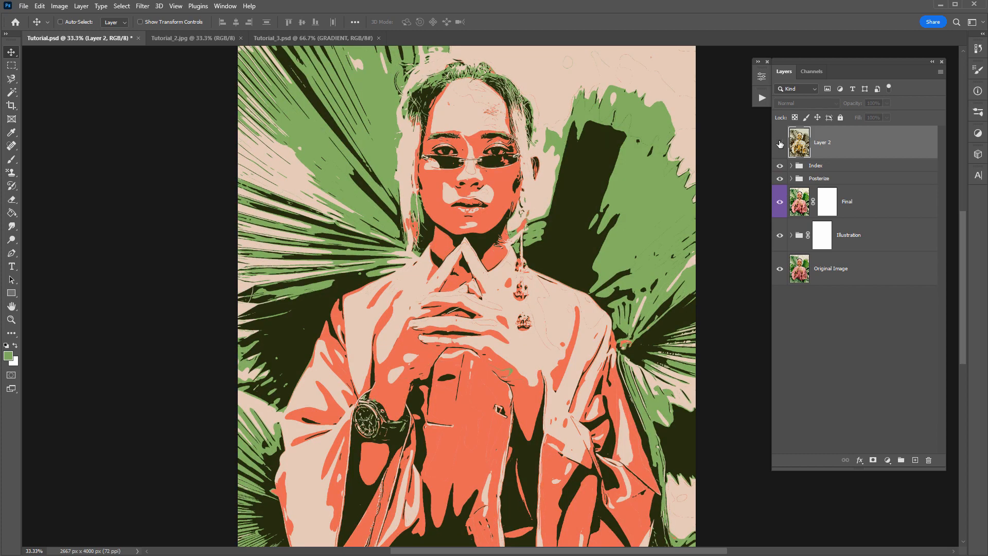
left_click(780, 143)
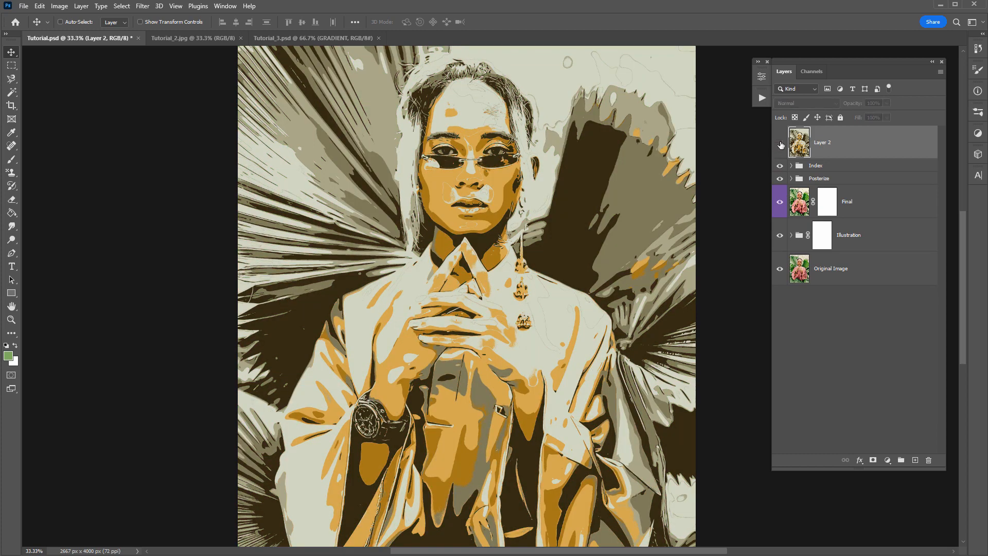
left_click(312, 38)
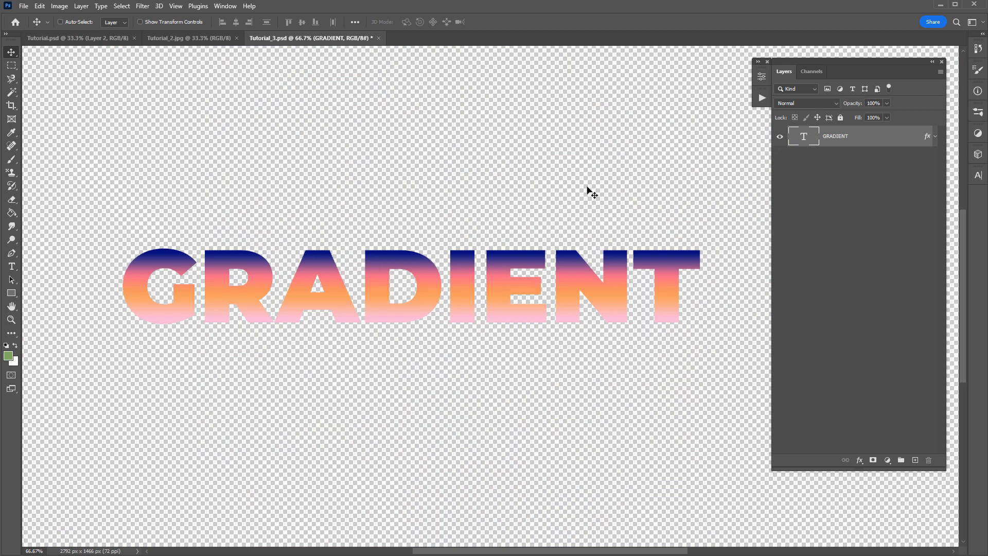
mouse_move(104, 301)
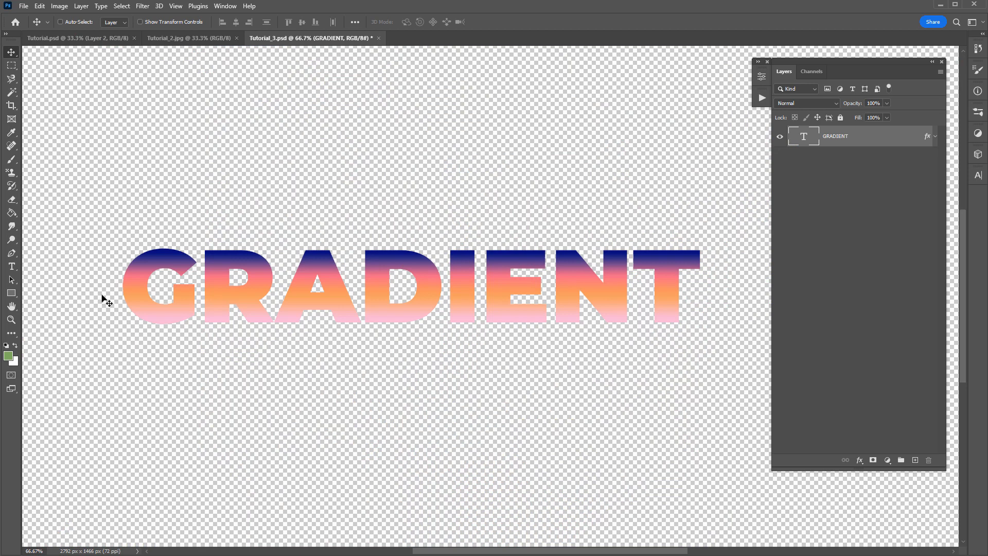
mouse_move(364, 205)
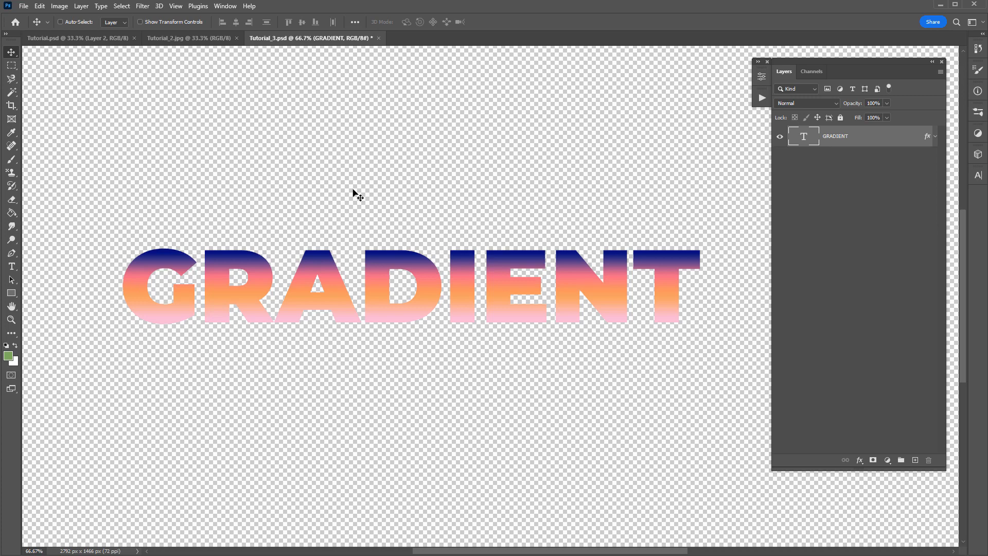
Rasterize the GRADIENT text and convert to Indexed Color with a Local (Perceptual) palette of 6 colors.
left_click(58, 6)
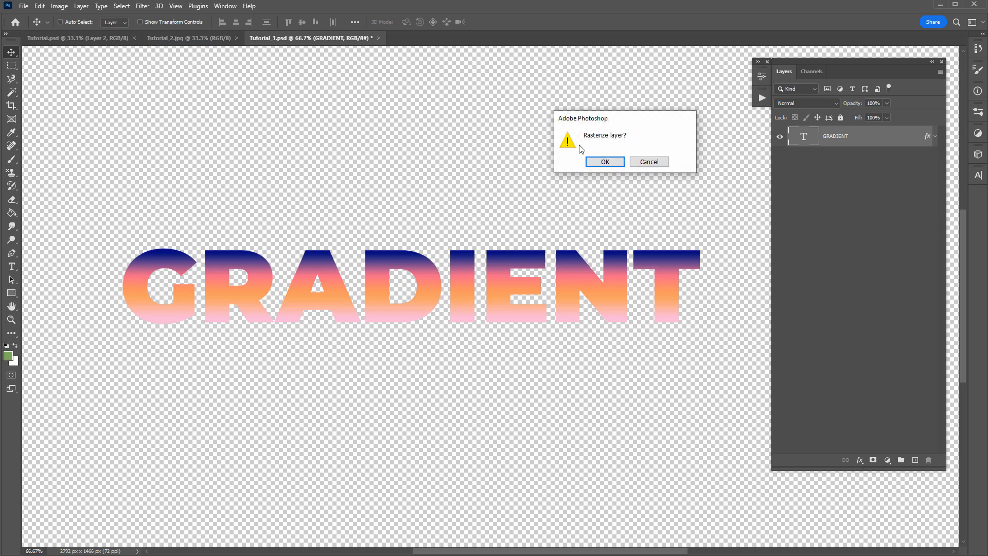
left_click(603, 161)
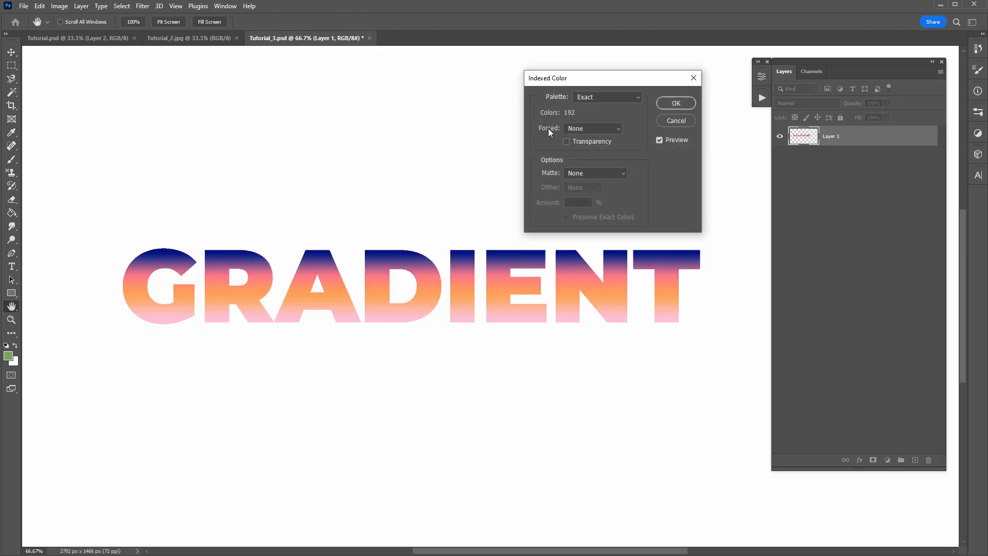
left_click(606, 96)
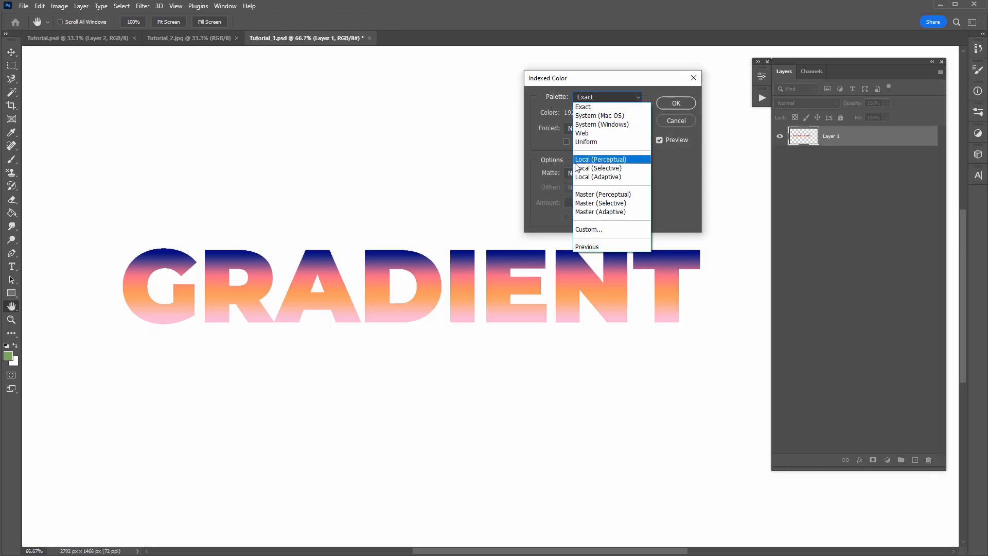
left_click(600, 159)
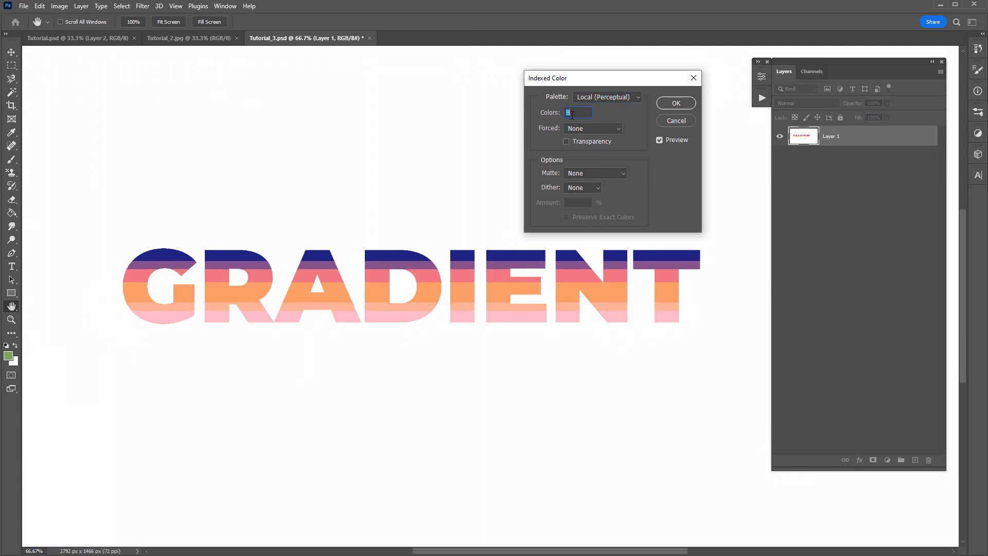
type("16")
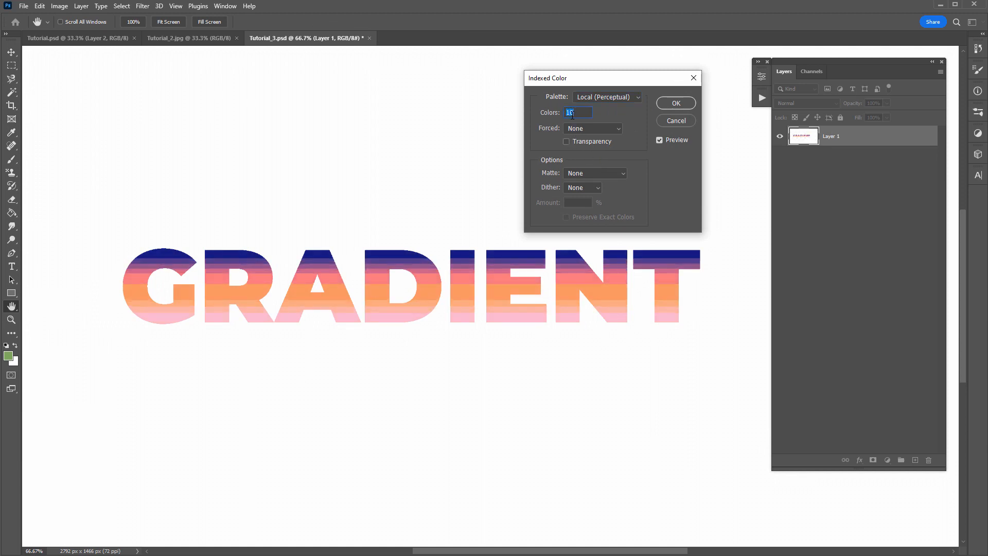
type("7")
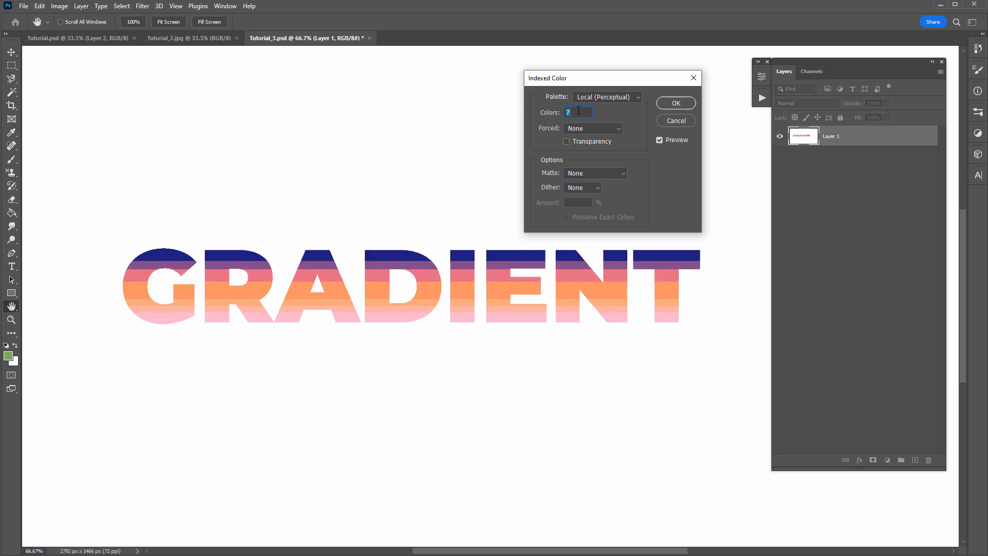
type("6")
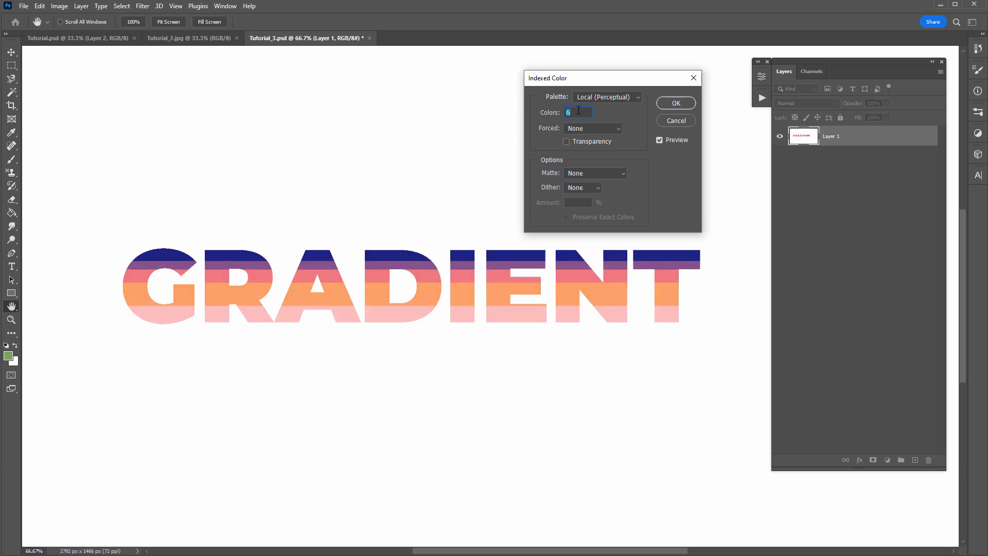
left_click(675, 103)
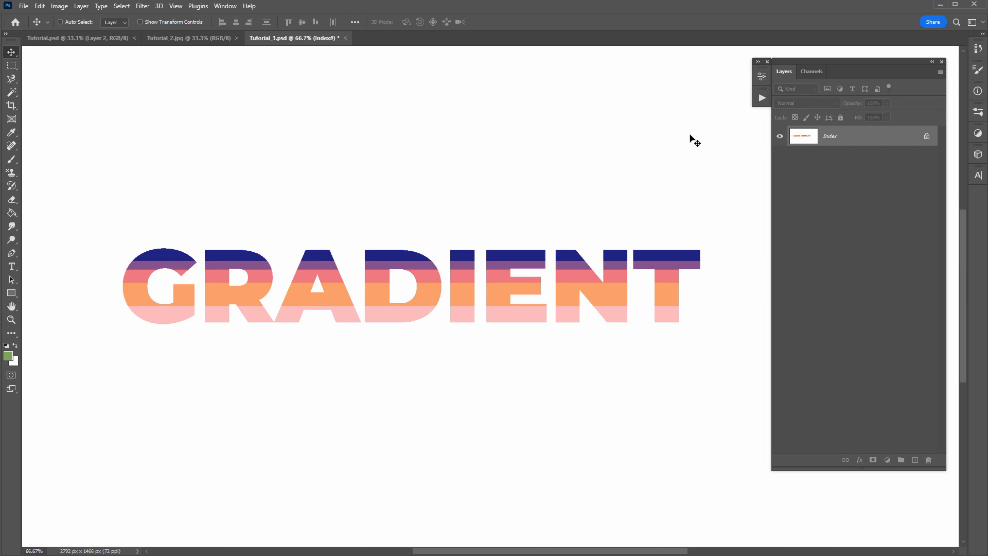
Step back in History to RGB, restoring the GRADIENT type layer beneath banded Layer 1.
left_click(60, 22)
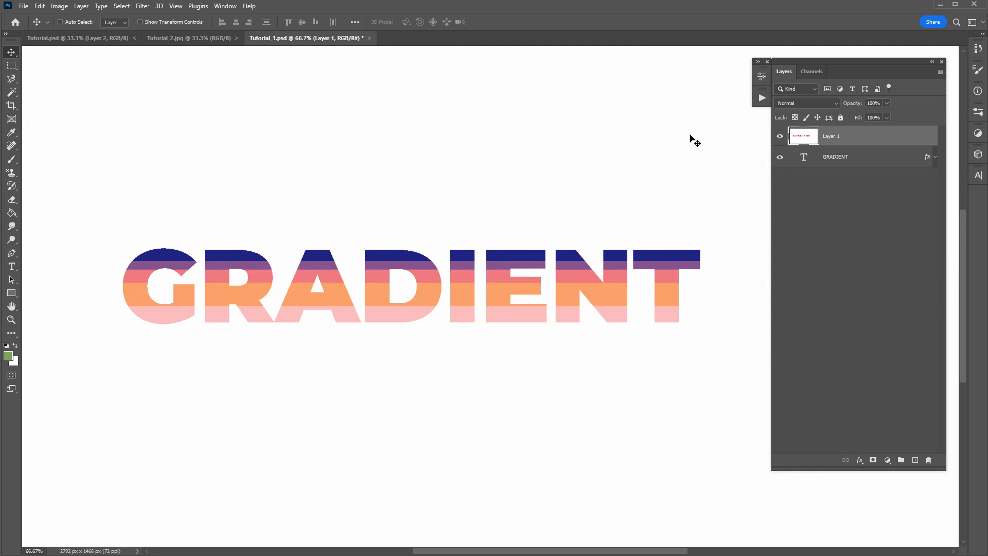
mouse_move(619, 155)
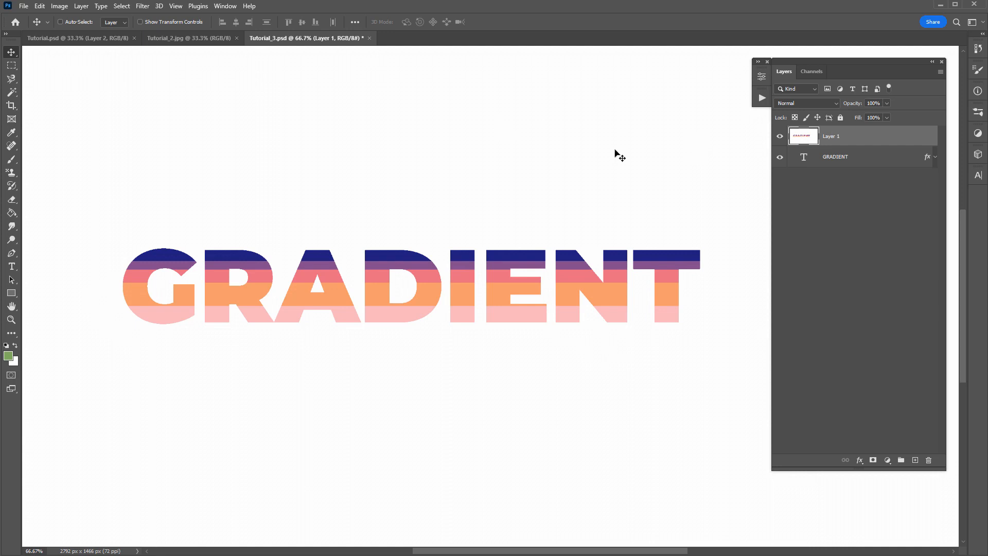
mouse_move(560, 134)
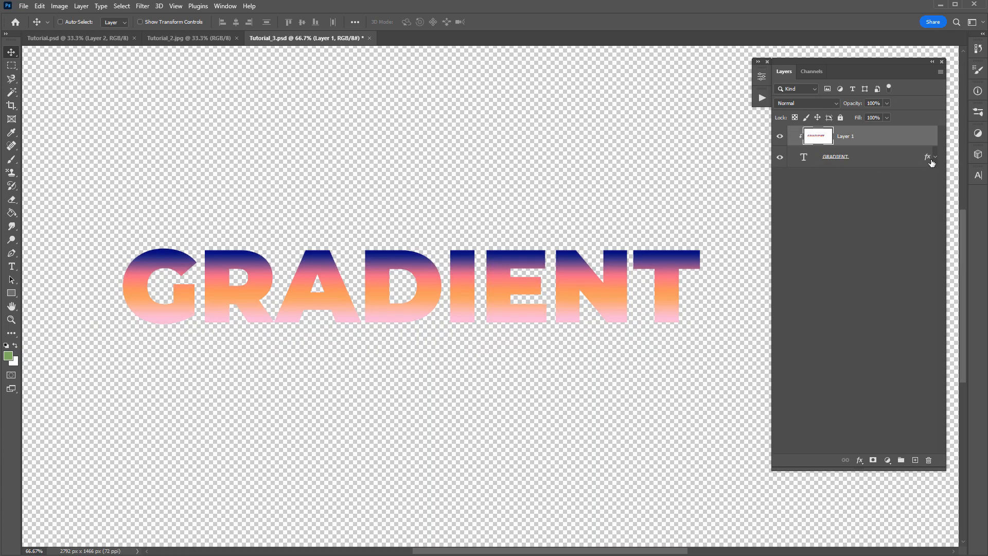
Expand and collapse the GRADIENT layer's effects, then load its letter outline as a selection.
left_click(934, 156)
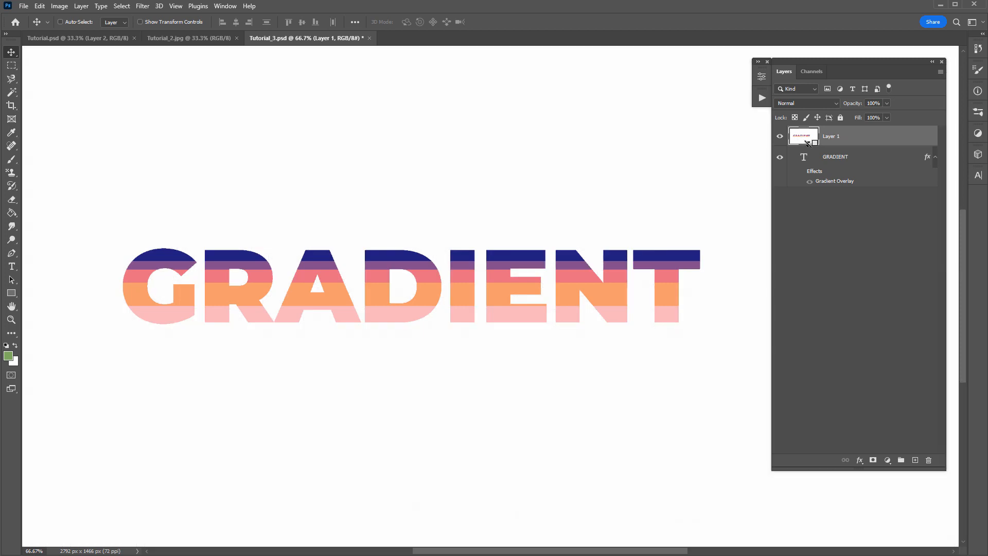
left_click(934, 156)
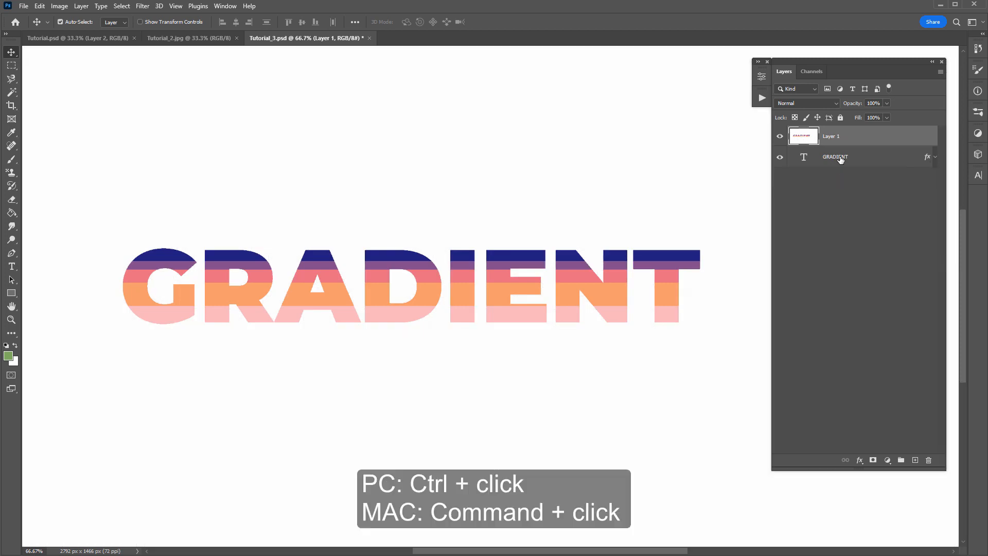
left_click(803, 156)
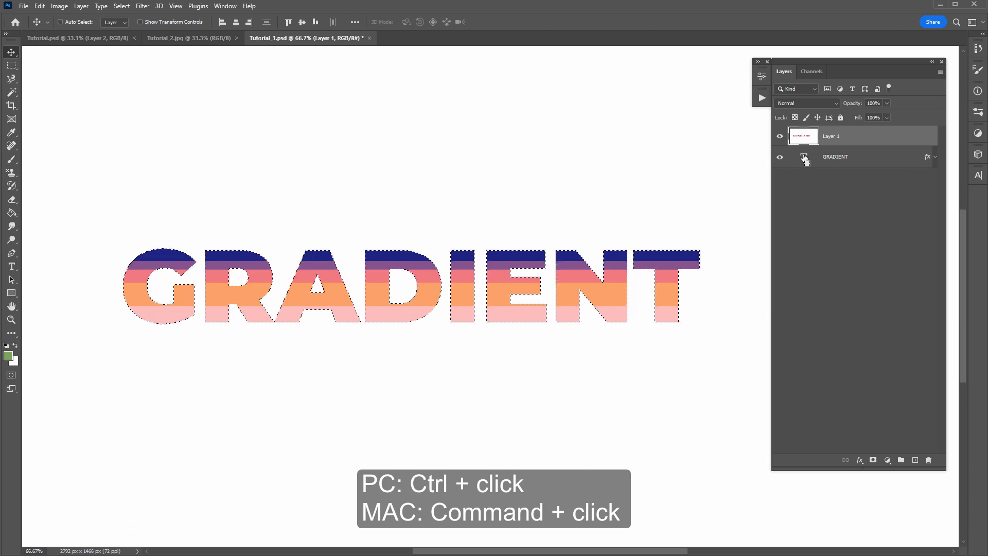